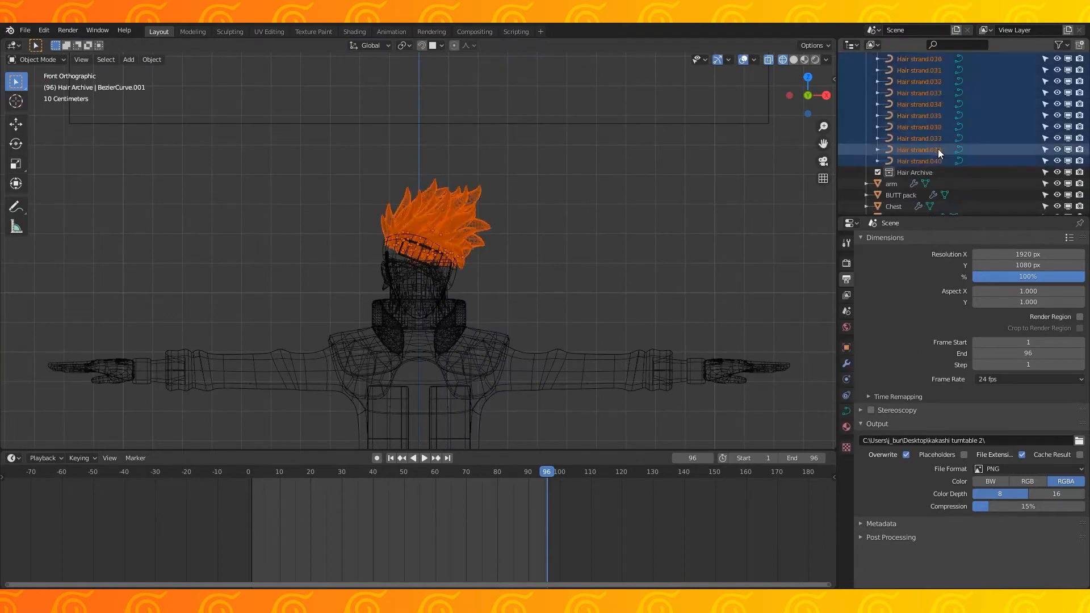
# Exclude Hair Archive and convert the selected hair strand curves to meshes
pyautogui.scroll(3)
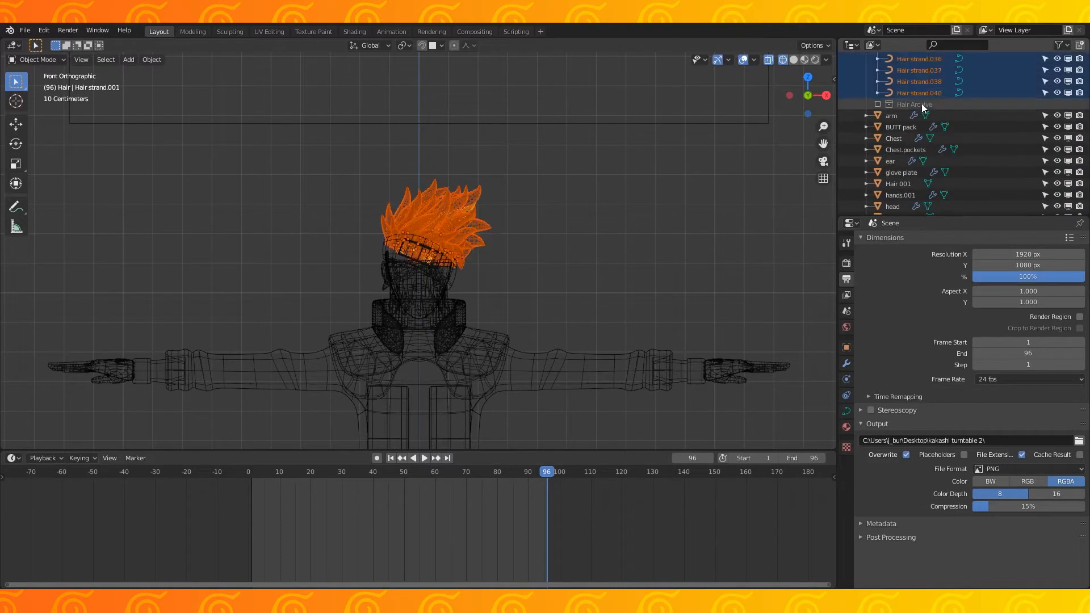
pyautogui.write('con')
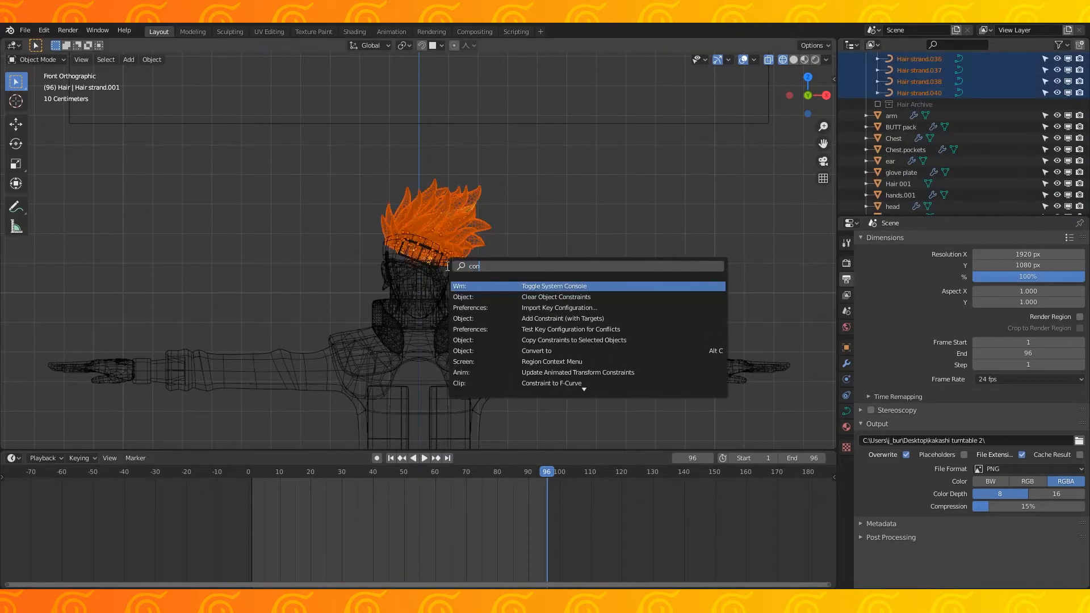
pyautogui.click(536, 350)
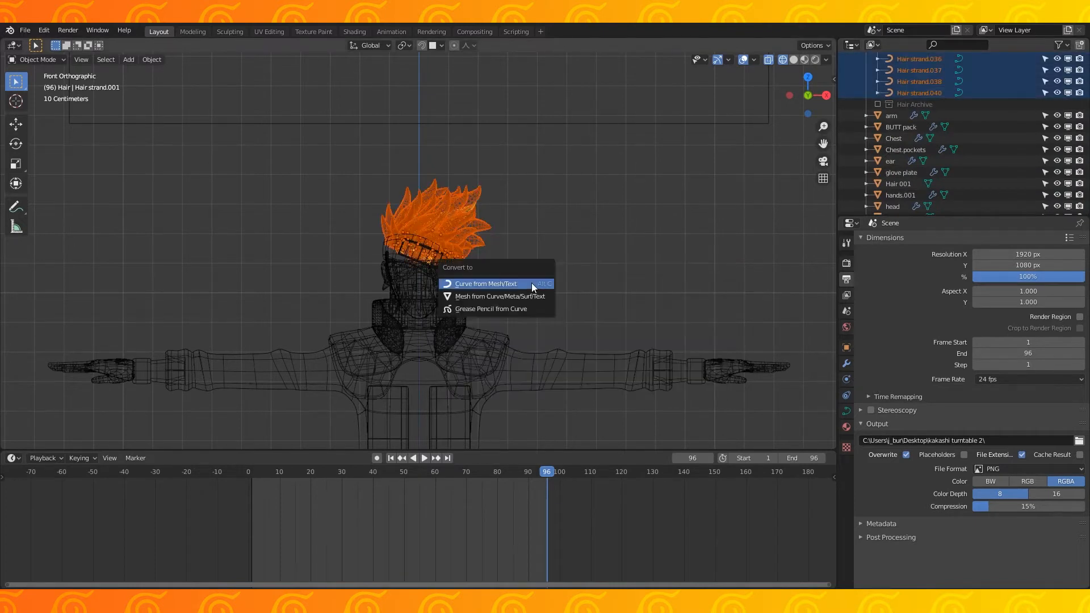
pyautogui.click(499, 296)
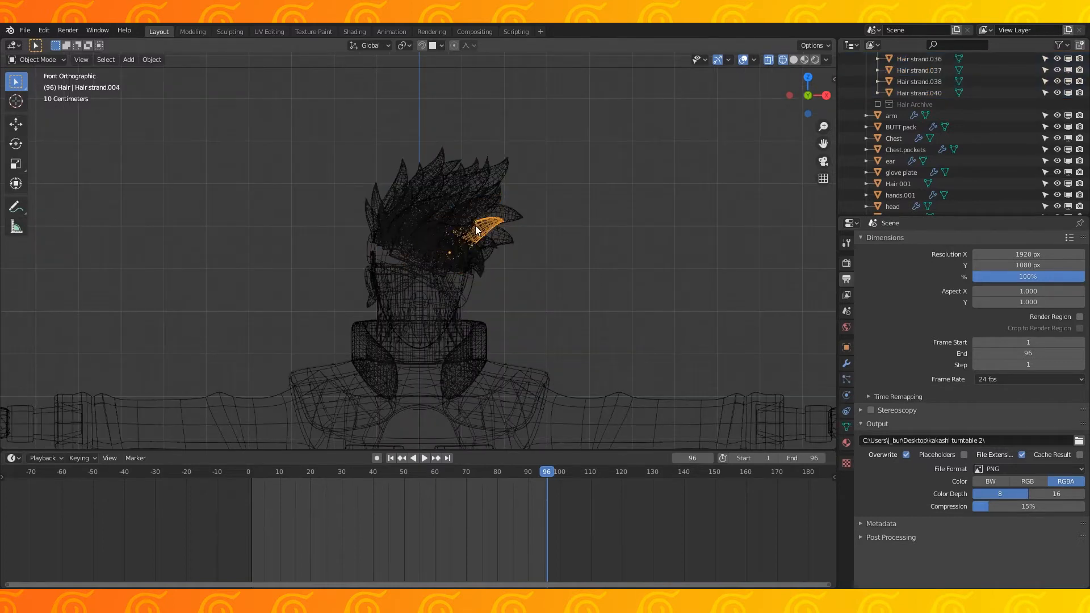
# Toggle Edit Mode on the hair strand mesh
pyautogui.press('Tab')
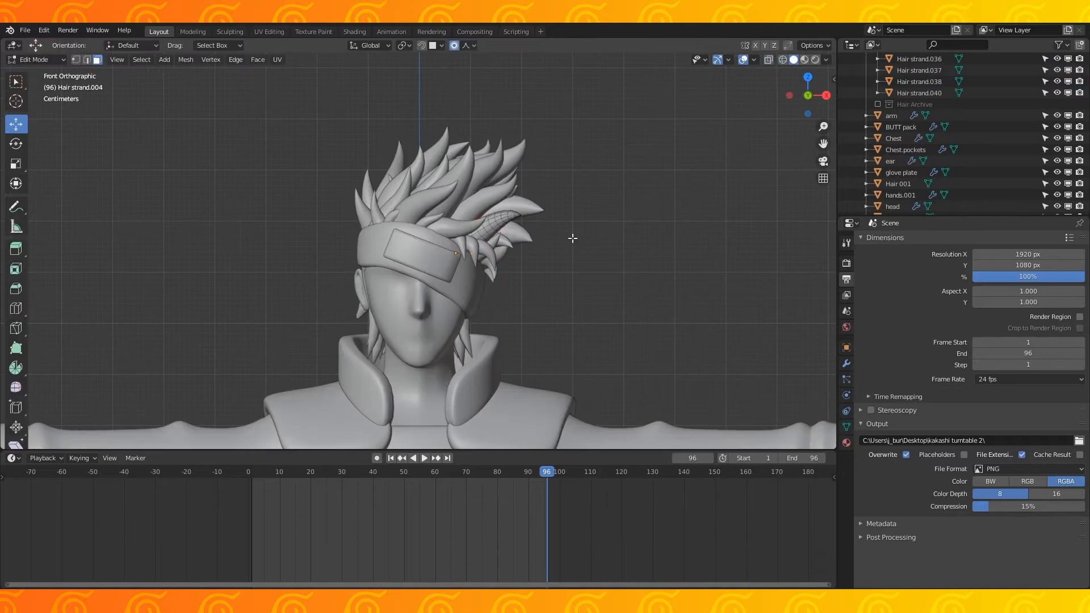
pyautogui.press('Tab')
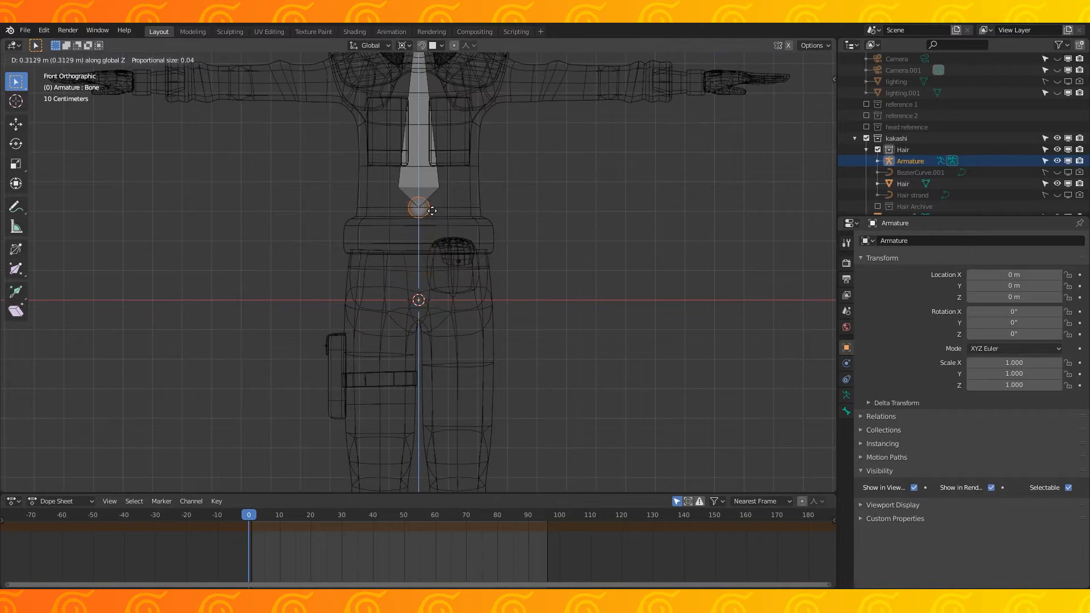
# Extrude bones up the spine to the neck and out along the arm
pyautogui.press('Tab')
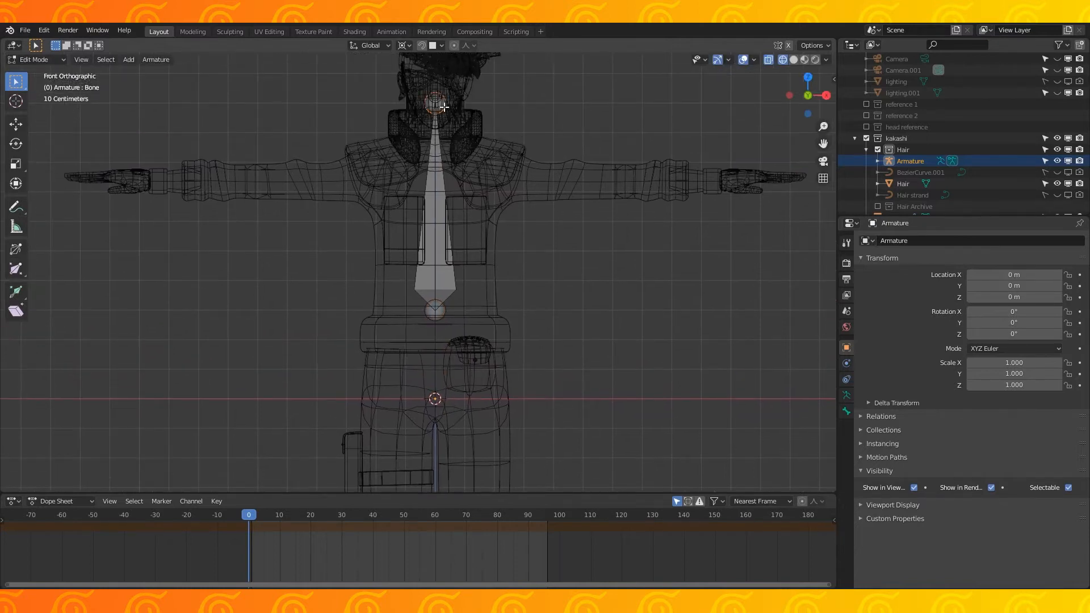
pyautogui.moveTo(434, 106); pyautogui.dragTo(435, 151)
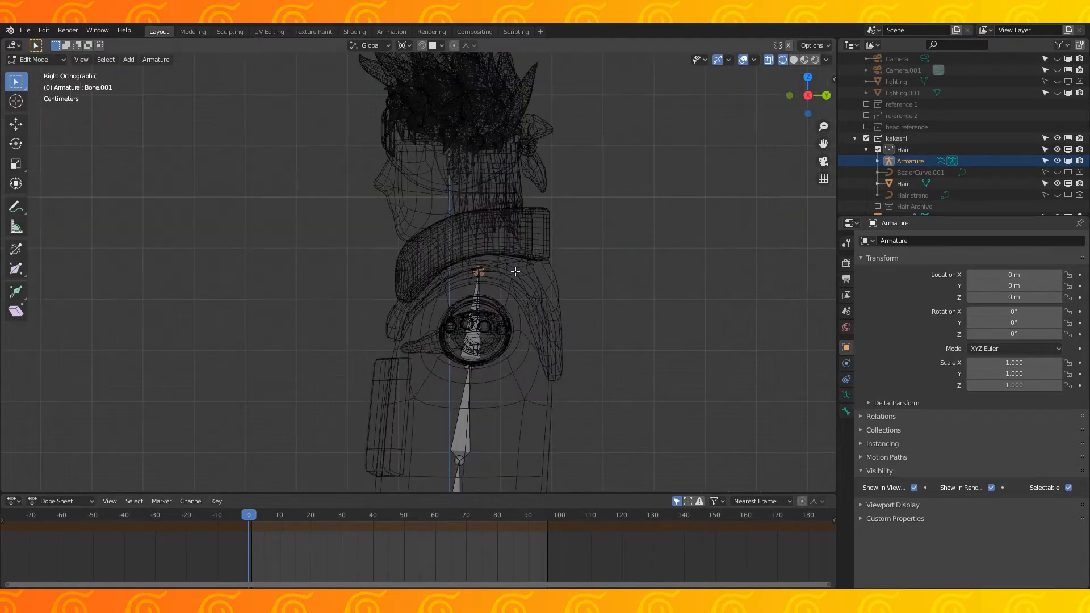
pyautogui.press('E')
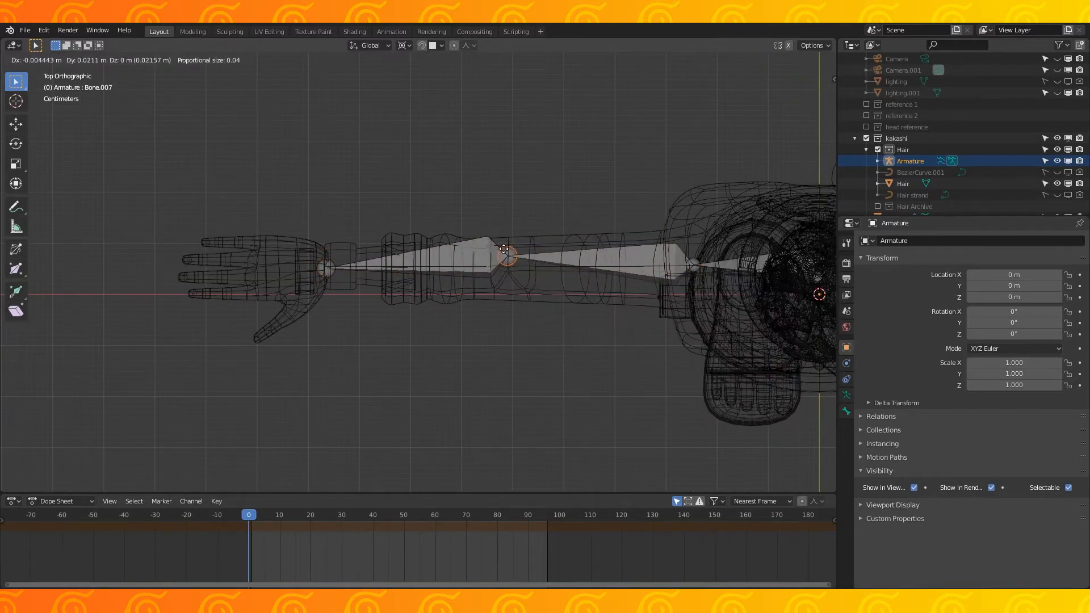
pyautogui.press('Tab')
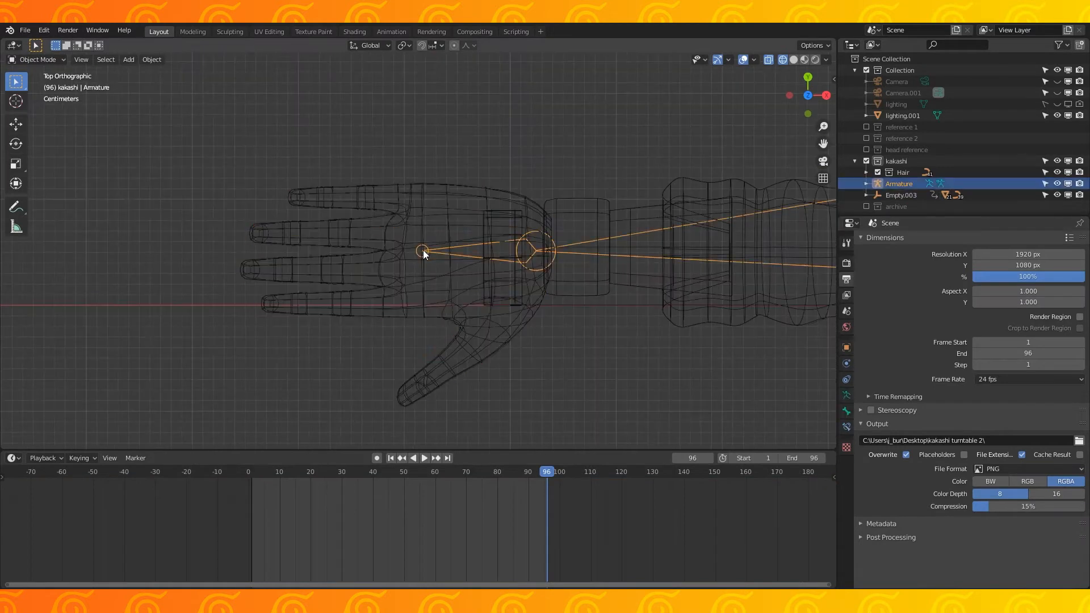
# Add a thumb bone to the hand and rename finger bones such as Ring.R
pyautogui.click(430, 45)
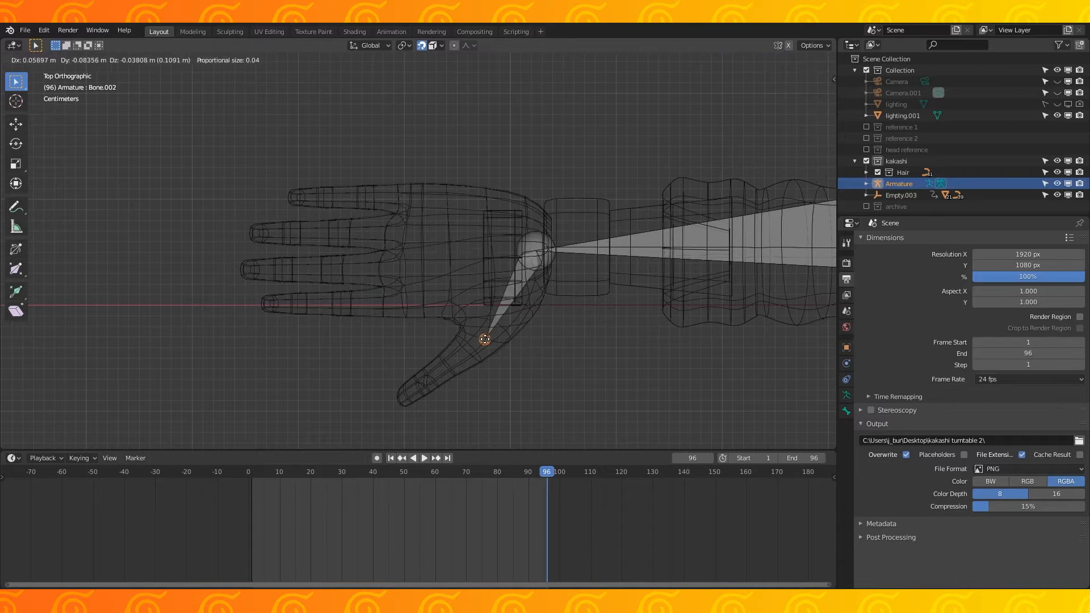
pyautogui.click(403, 400)
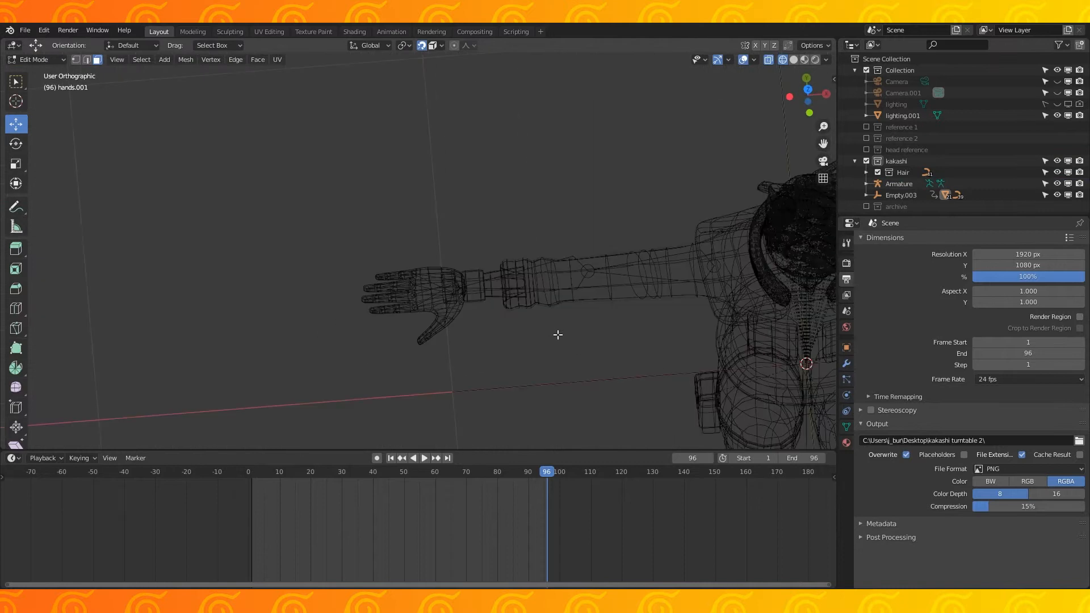
pyautogui.click(898, 183)
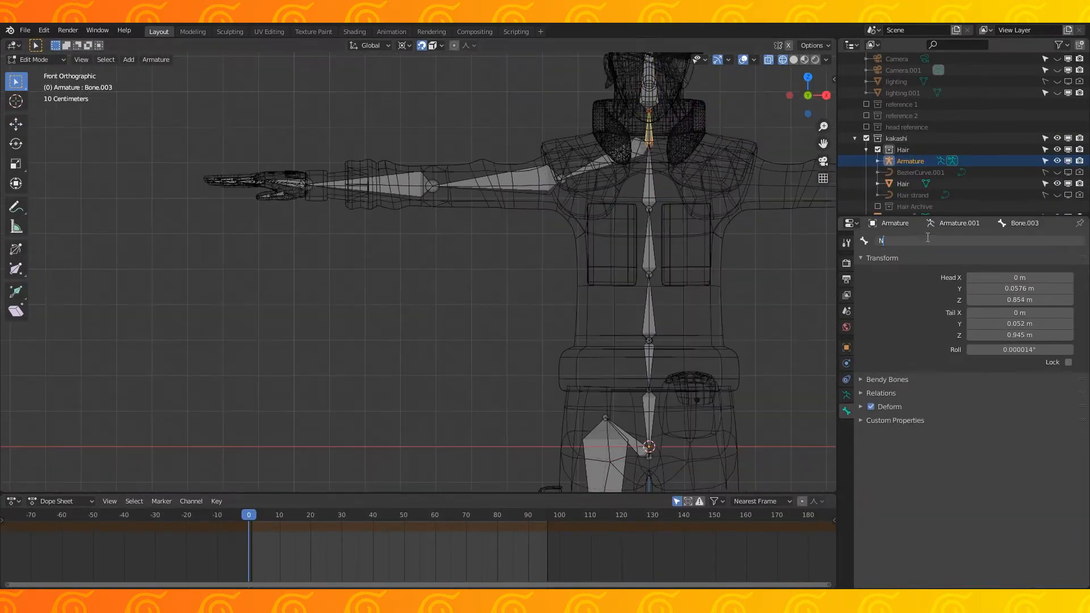
pyautogui.click(278, 186)
pyautogui.write('Pointe')
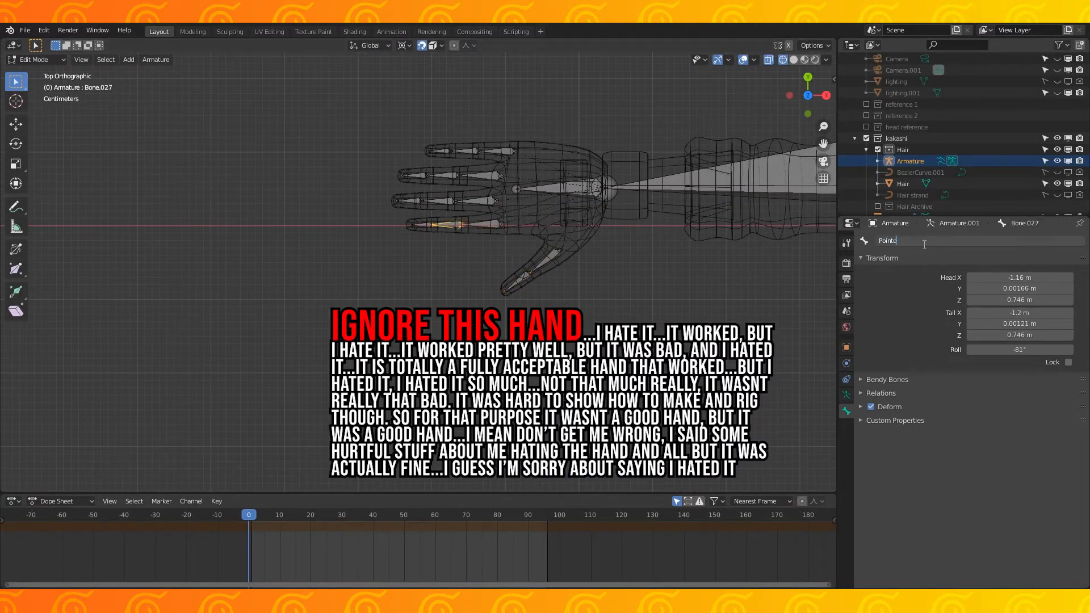
pyautogui.click(476, 176)
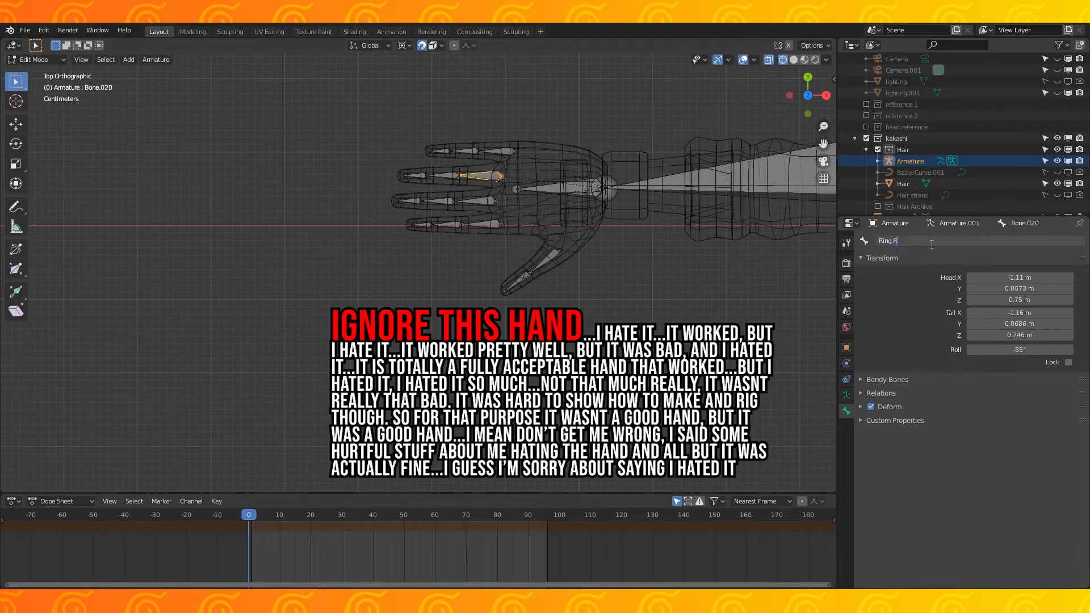
pyautogui.click(445, 148)
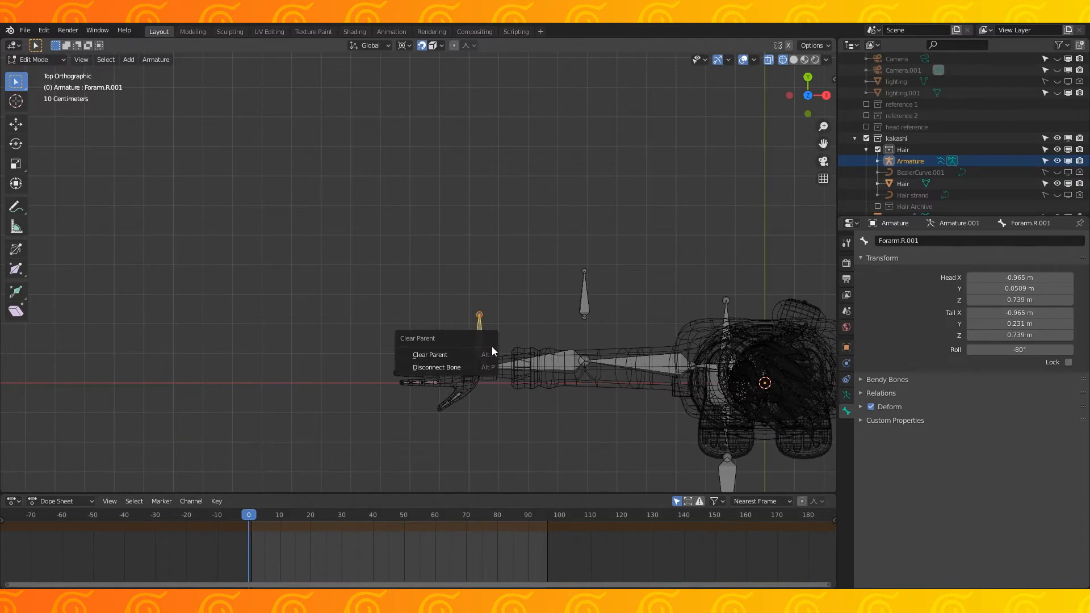
# Clear the control bone's parent and select the right calf bone
pyautogui.click(430, 354)
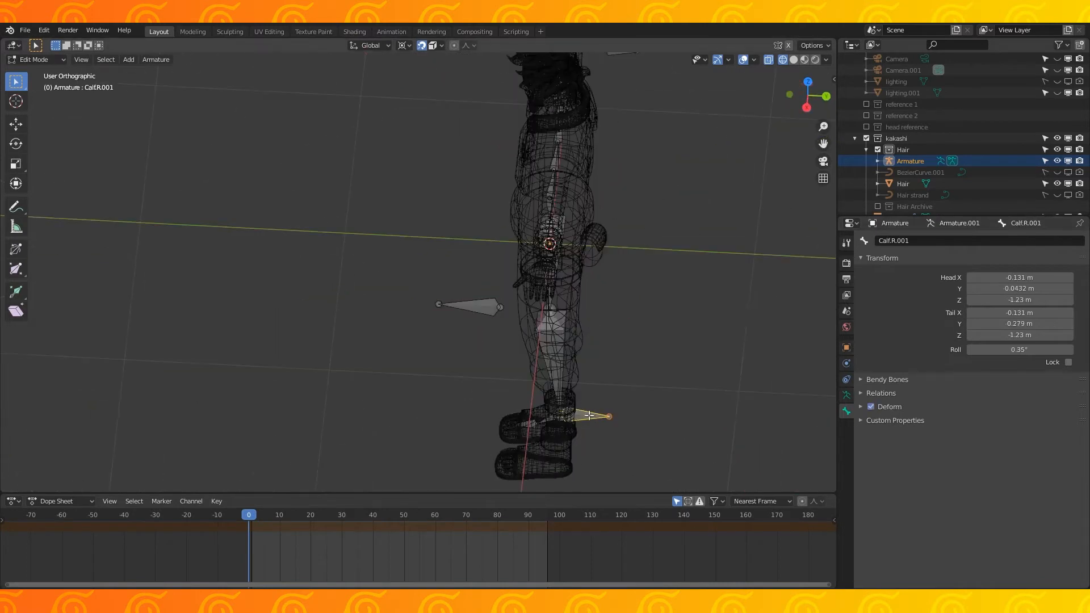
pyautogui.click(33, 59)
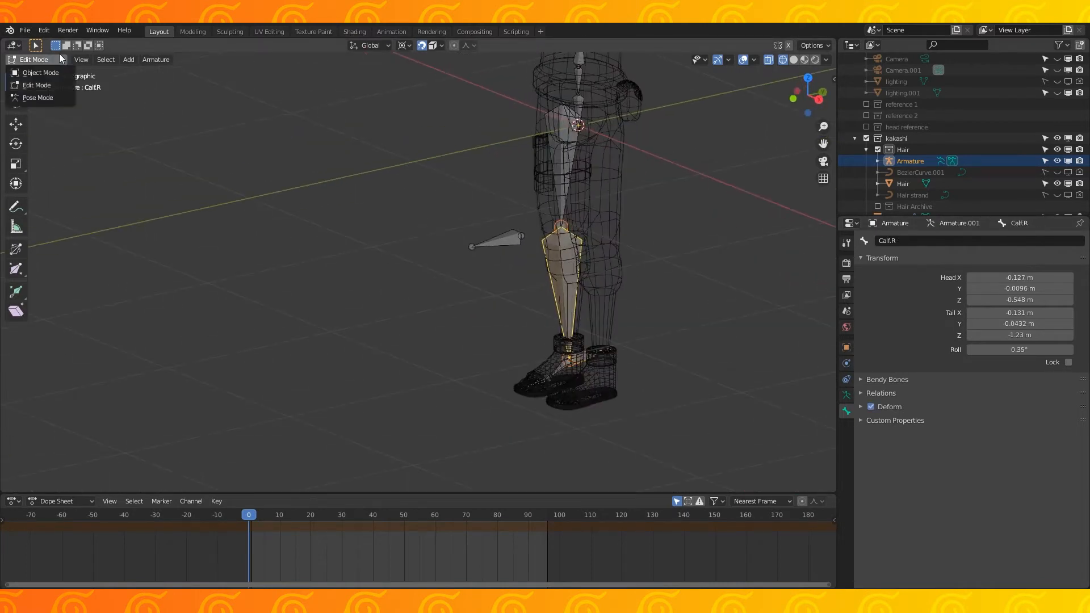
# Give Calf.R an IK constraint targeting Foot IK.R with pole Leg IK pole.R
pyautogui.click(38, 98)
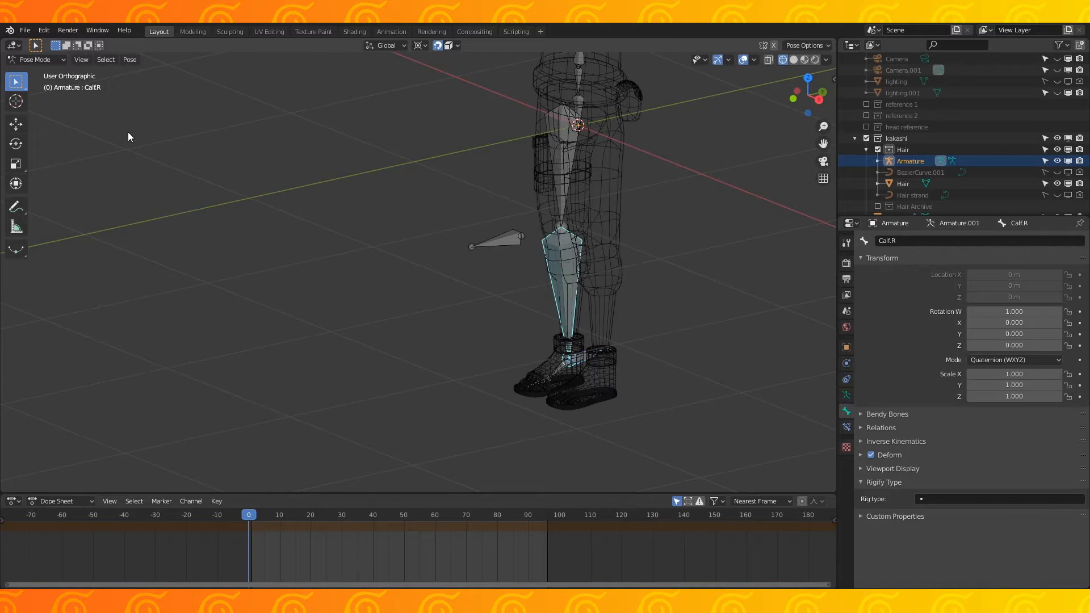
pyautogui.moveTo(583, 333)
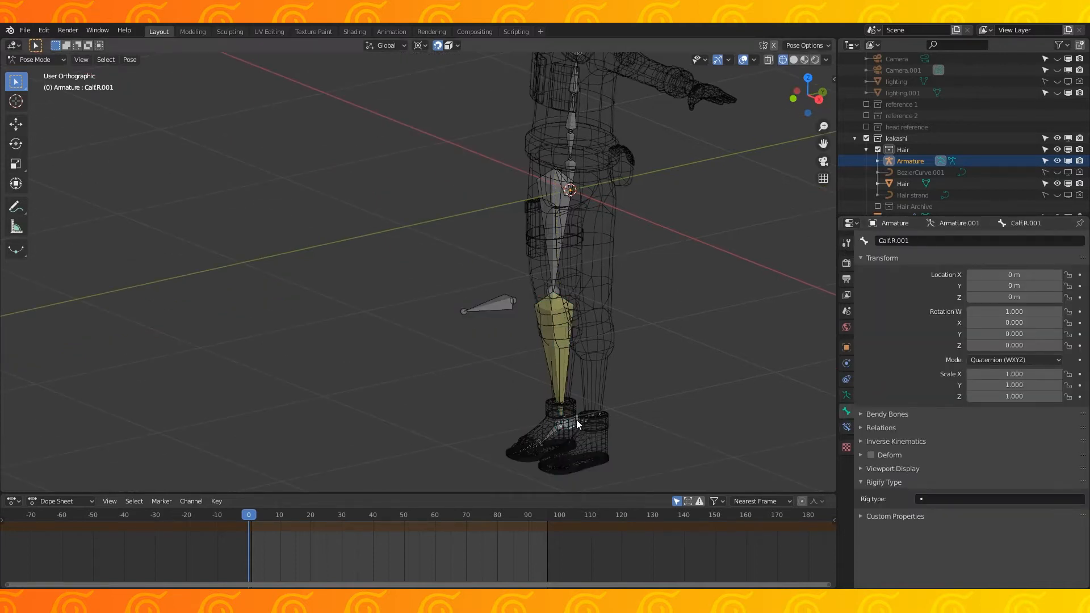
pyautogui.click(575, 424)
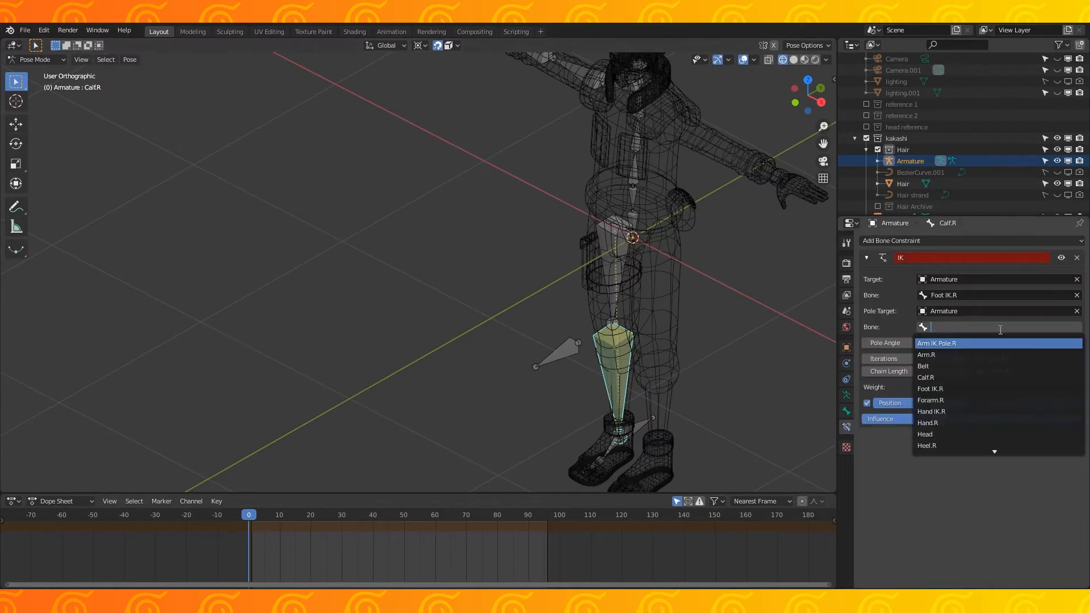
pyautogui.write('Le')
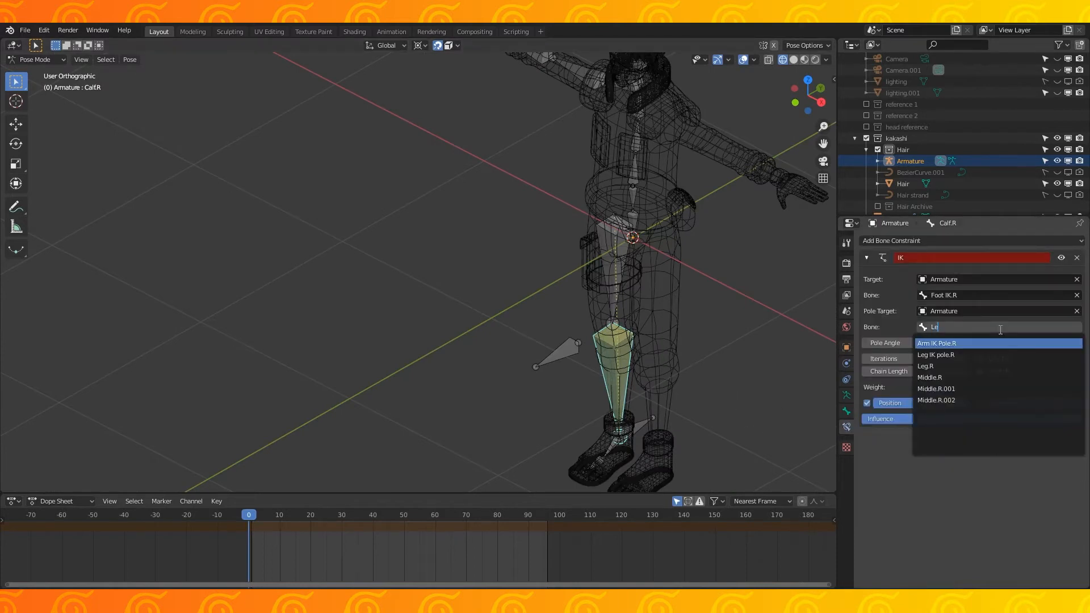
pyautogui.moveTo(935, 355)
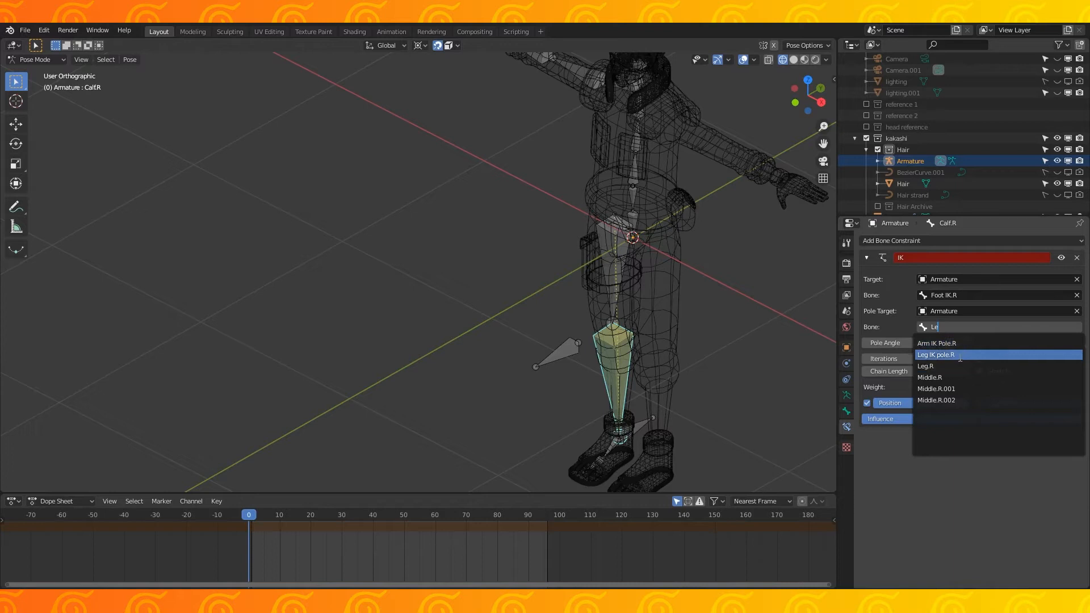
pyautogui.click(935, 354)
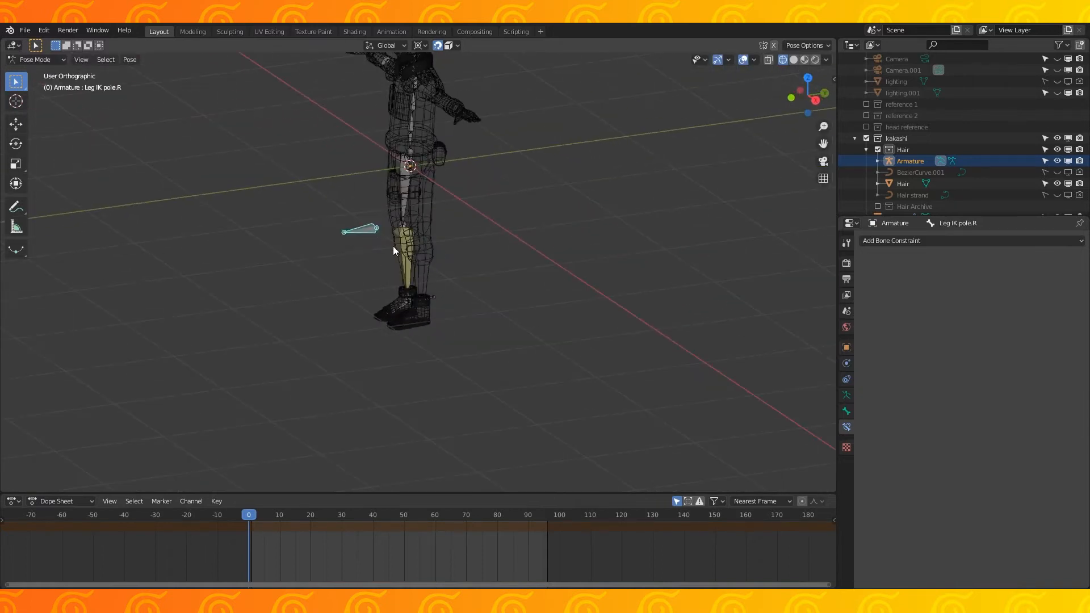
# In Edit Mode, parent the pole bone to the foot control with Keep Offset
pyautogui.click(35, 59)
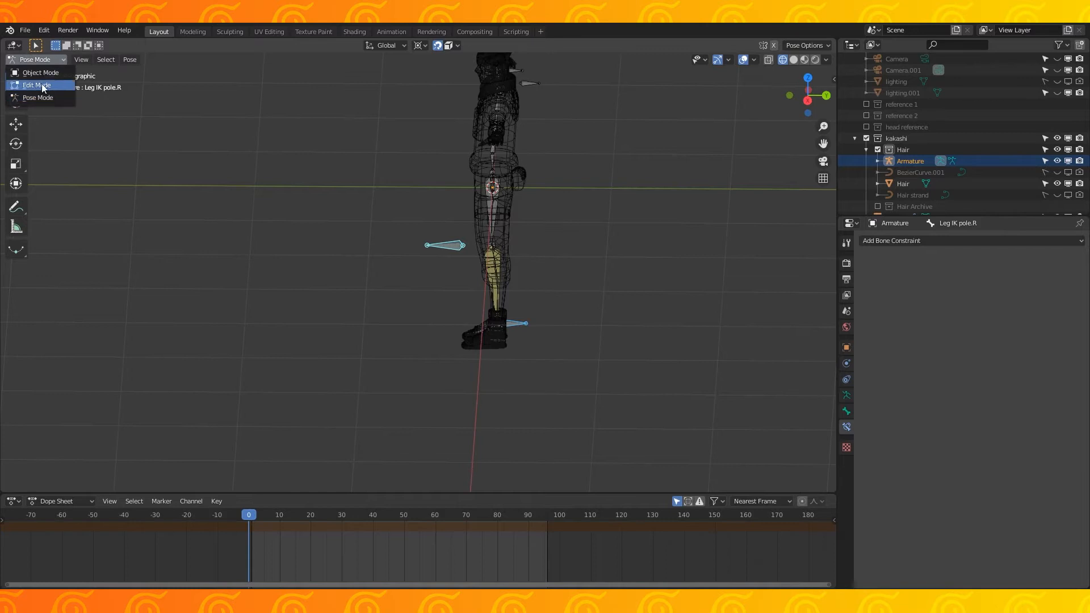
pyautogui.click(37, 85)
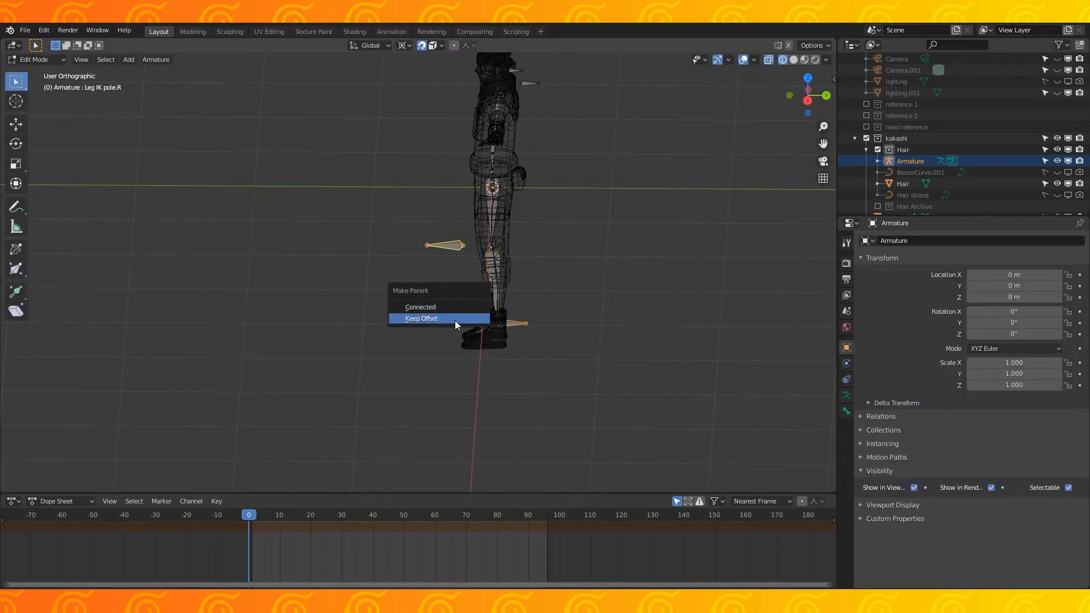
pyautogui.click(421, 319)
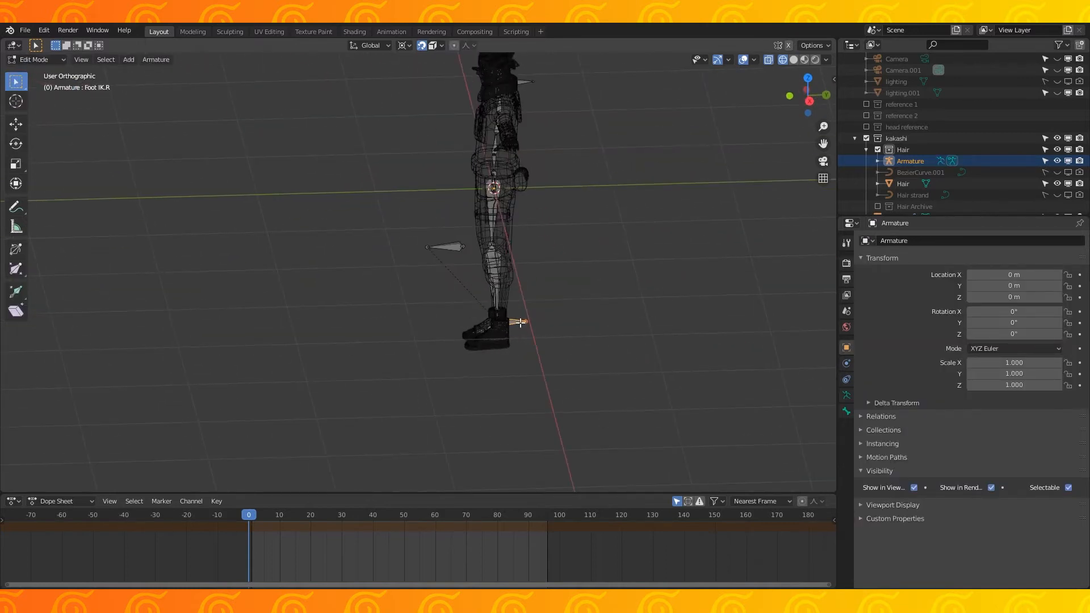
pyautogui.click(35, 59)
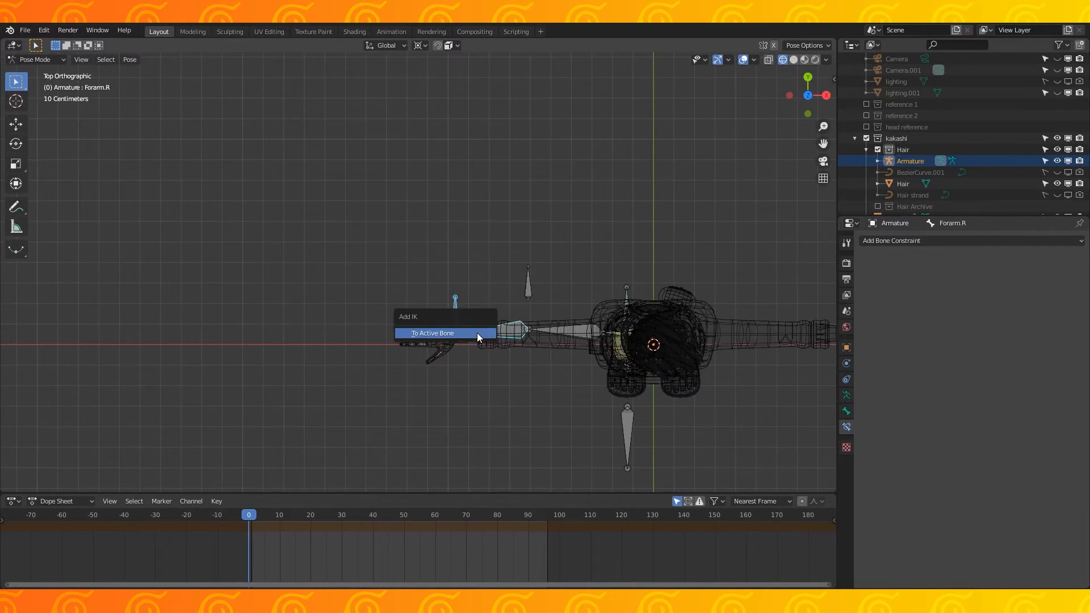
# Add IK on Forearm.R with Armature as pole target and Arm IK Pole.R bone
pyautogui.click(431, 333)
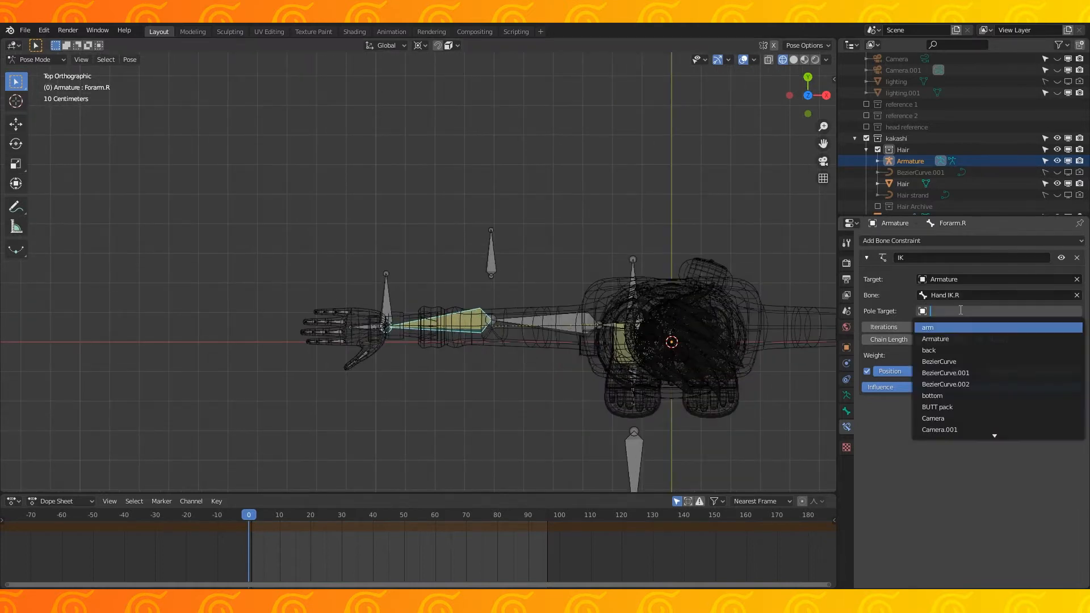
pyautogui.click(935, 338)
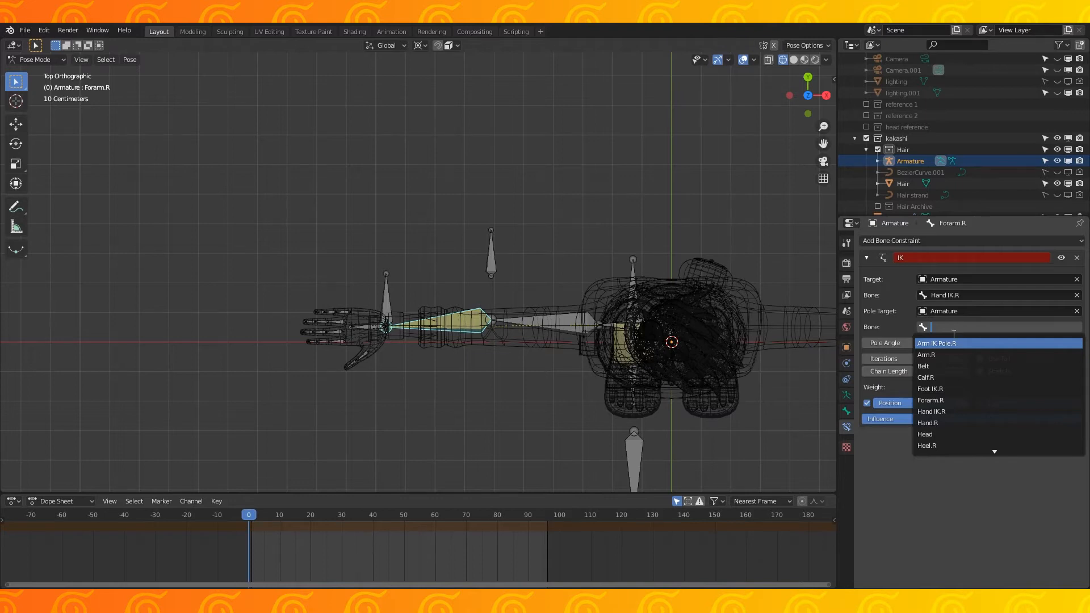
pyautogui.click(936, 343)
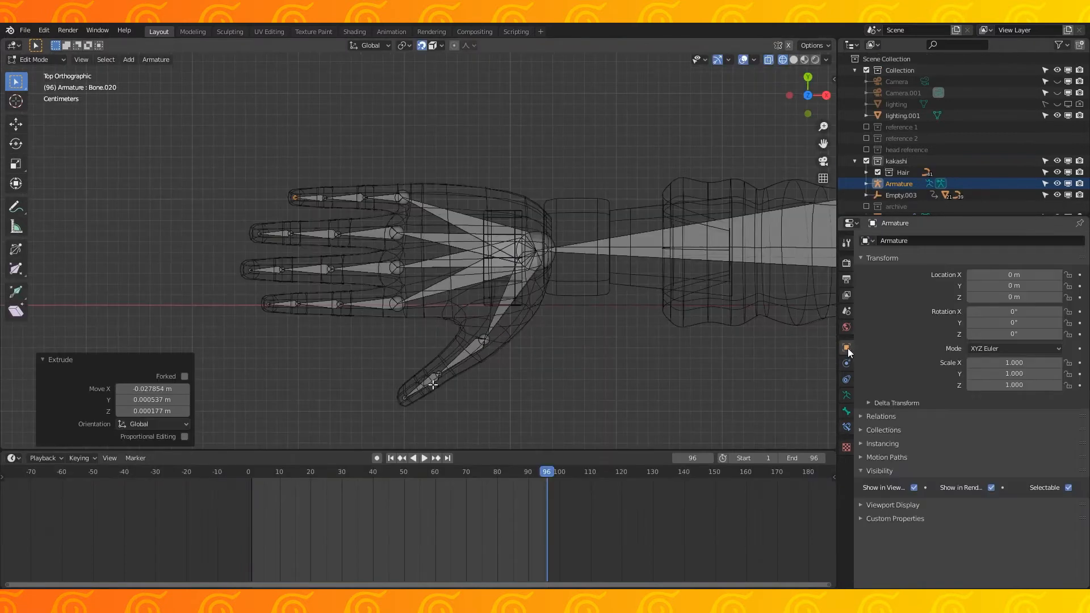
# Add Child Of constraints on the finger bones targeting Hand IK.R
pyautogui.click(846, 347)
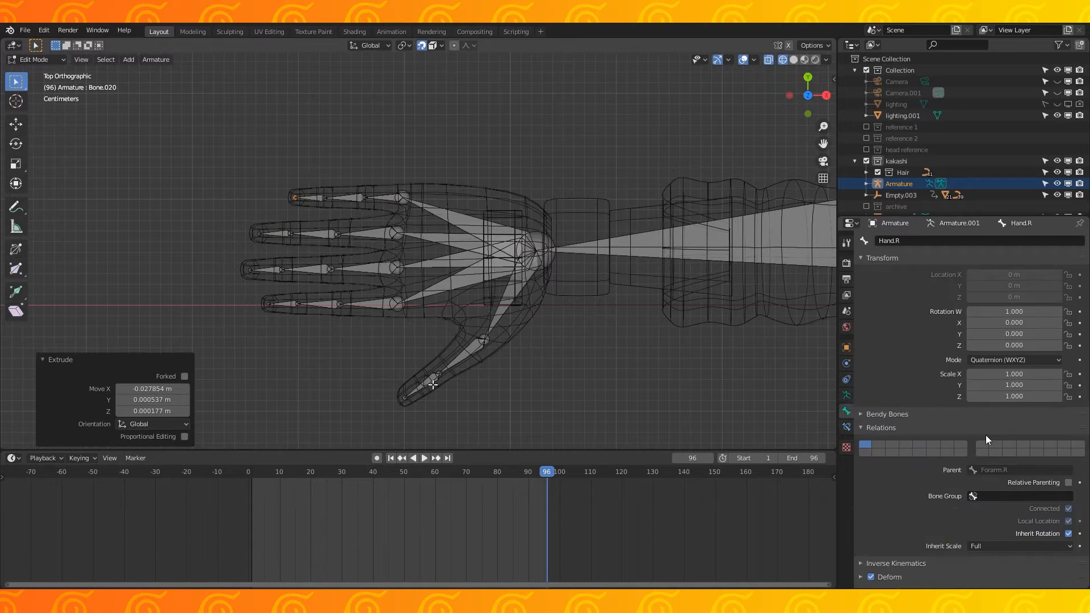
pyautogui.scroll(-3)
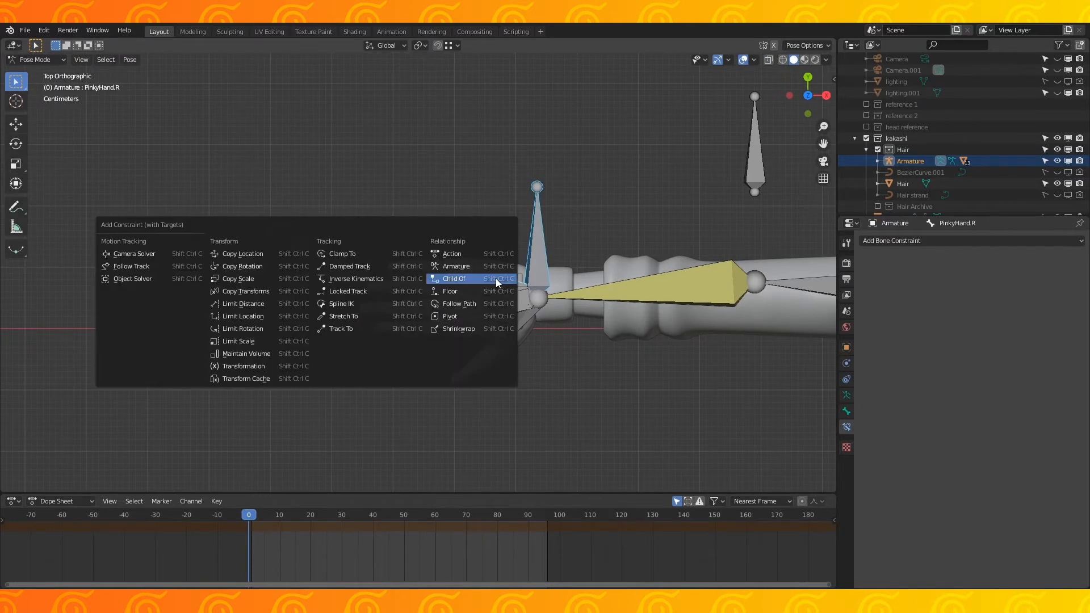
pyautogui.click(453, 278)
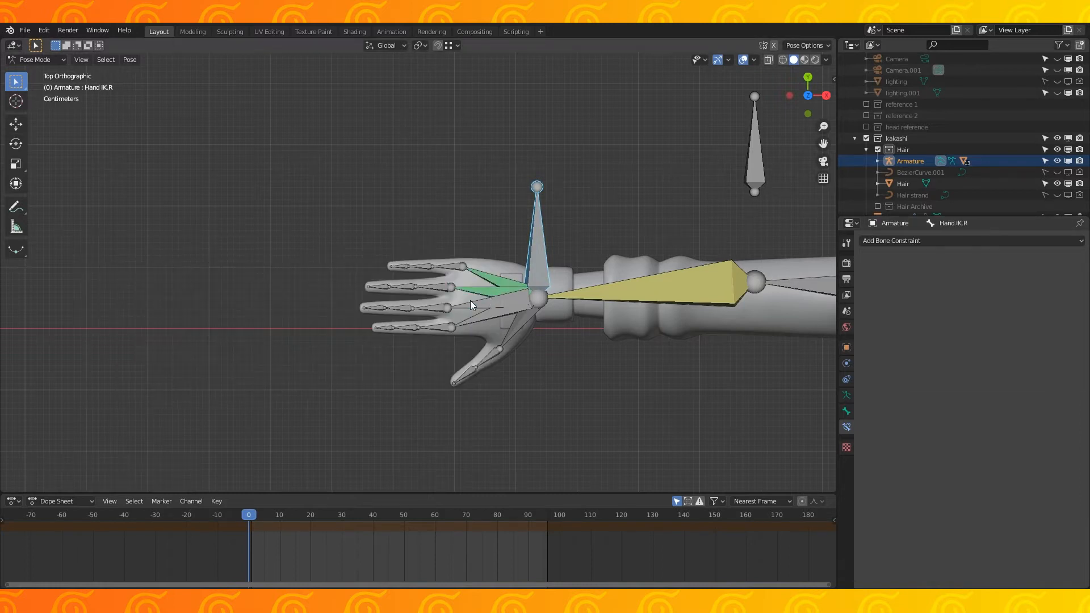
pyautogui.click(892, 240)
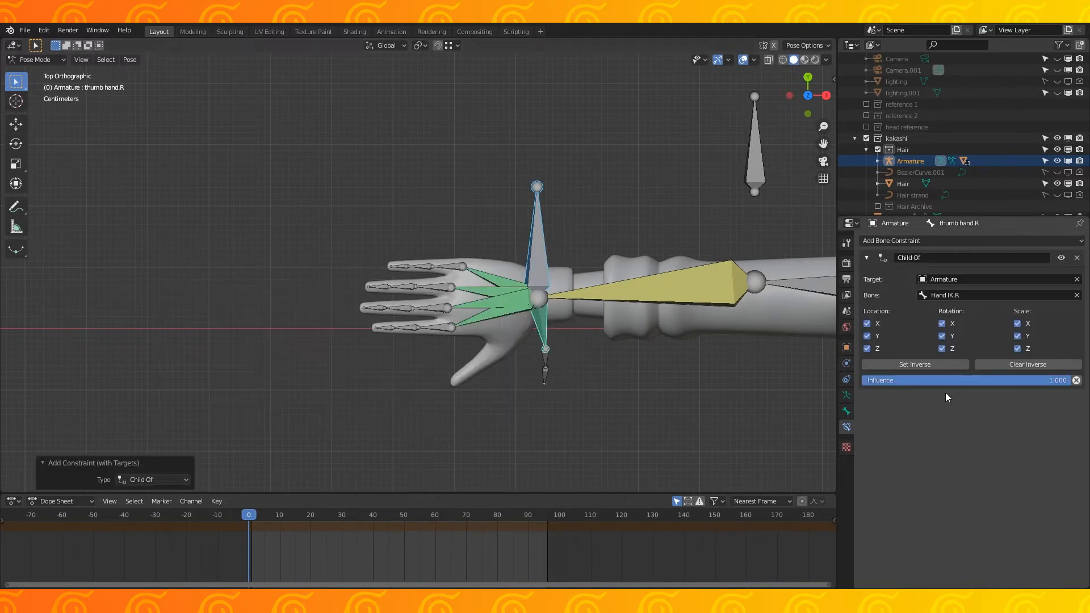
# Symmetrize the right-side bones onto the left with Armature > Symmetrize
pyautogui.click(155, 59)
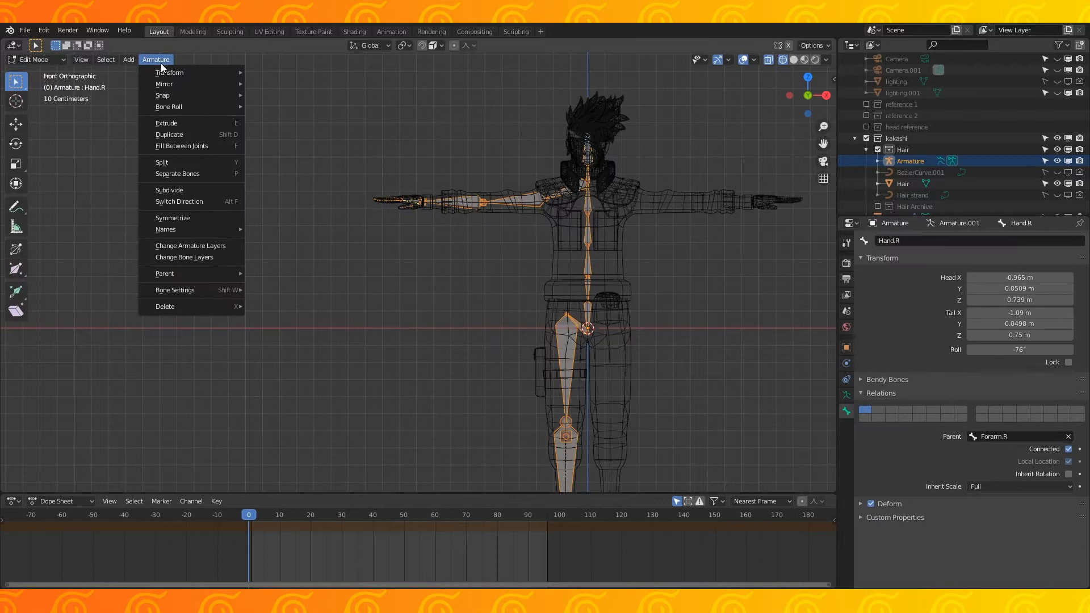
pyautogui.moveTo(171, 218)
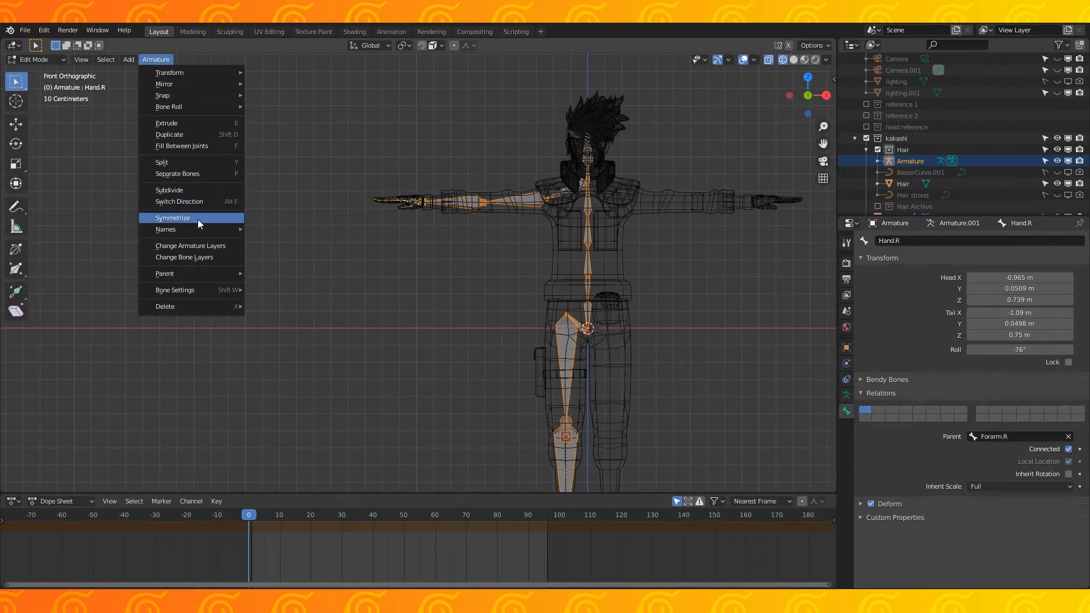
pyautogui.click(172, 218)
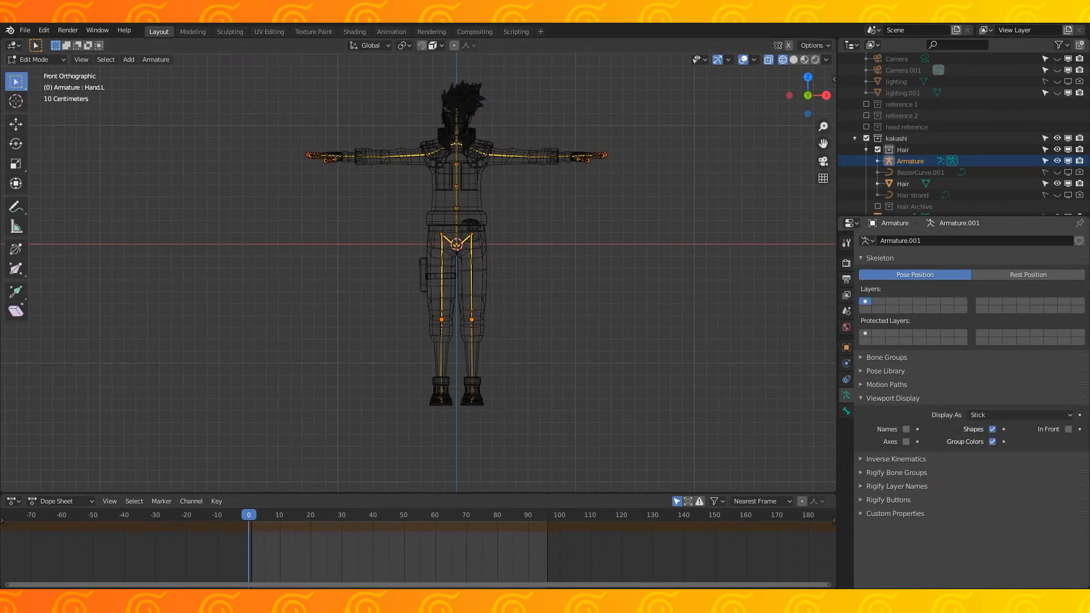
pyautogui.click(35, 59)
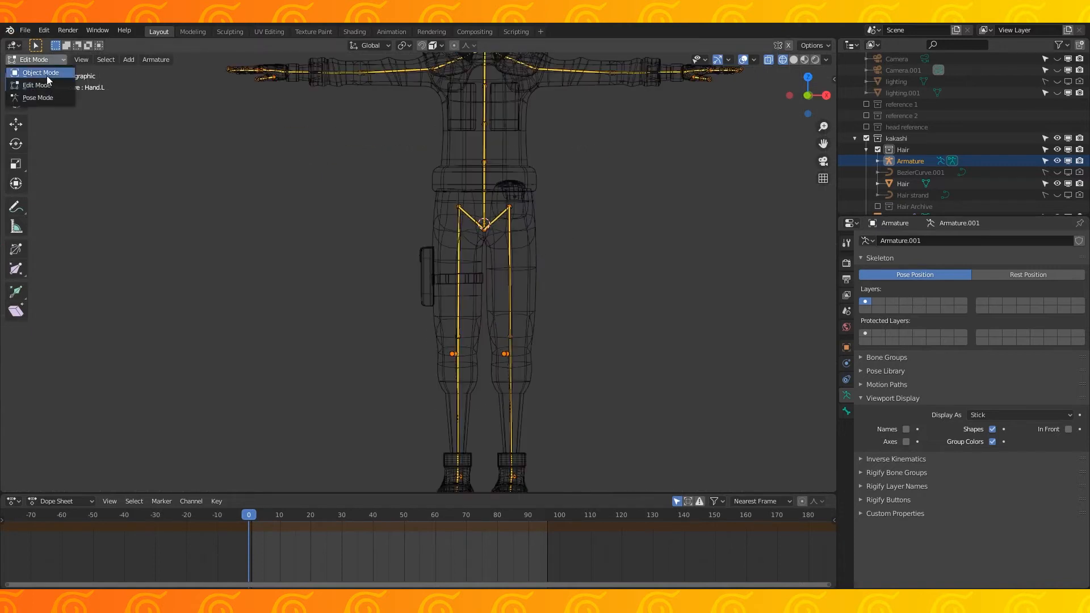
# In Object Mode, check the Armature modifiers on the legs and shoes
pyautogui.click(41, 72)
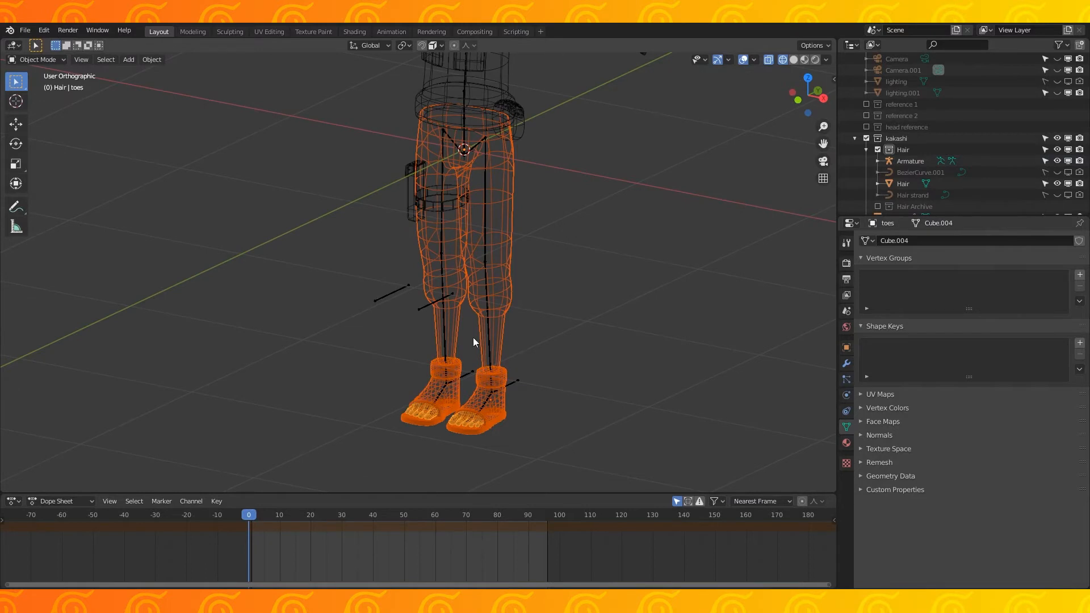
pyautogui.click(910, 161)
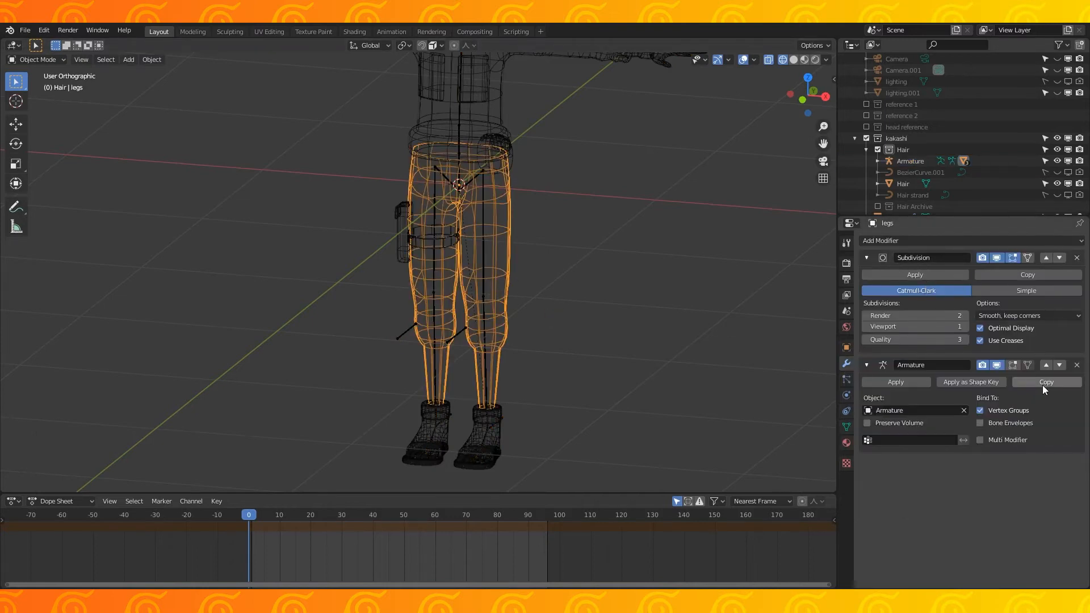
pyautogui.click(452, 438)
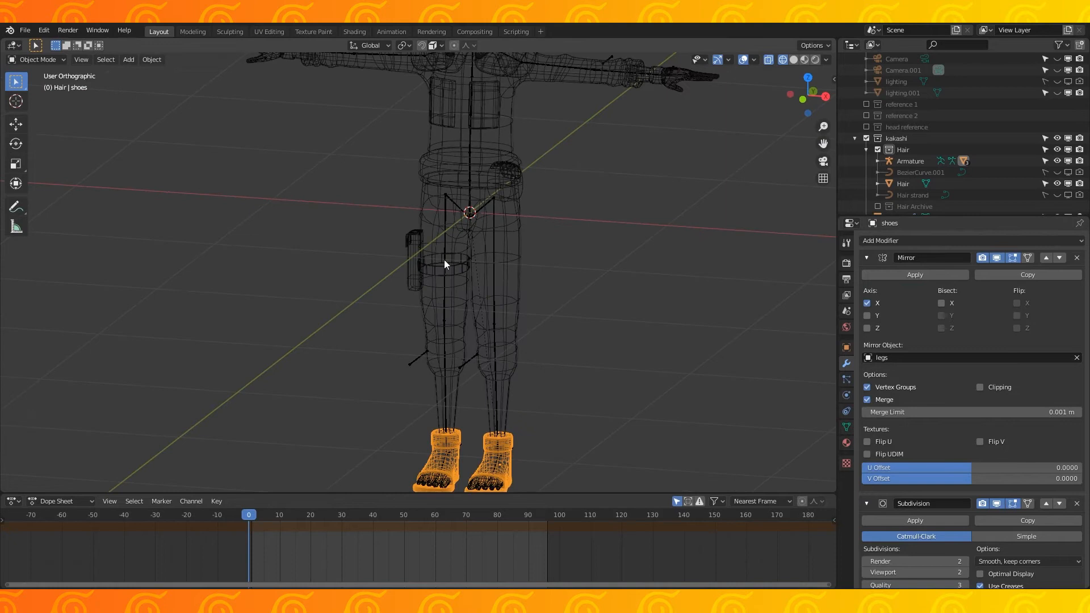
pyautogui.click(38, 59)
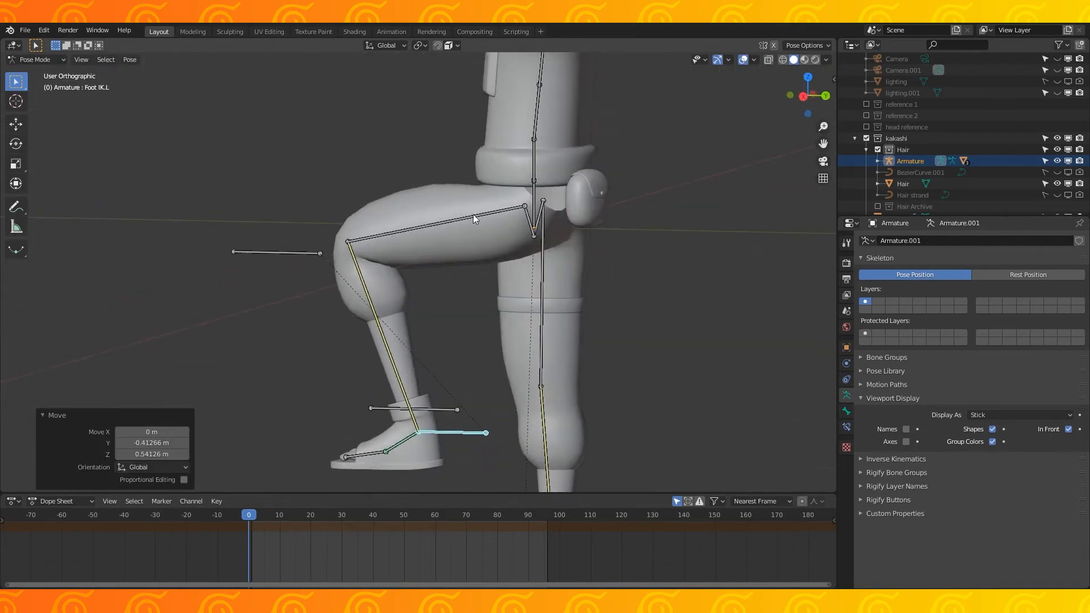
# Select the left thigh bone to test bending the leg
pyautogui.click(35, 59)
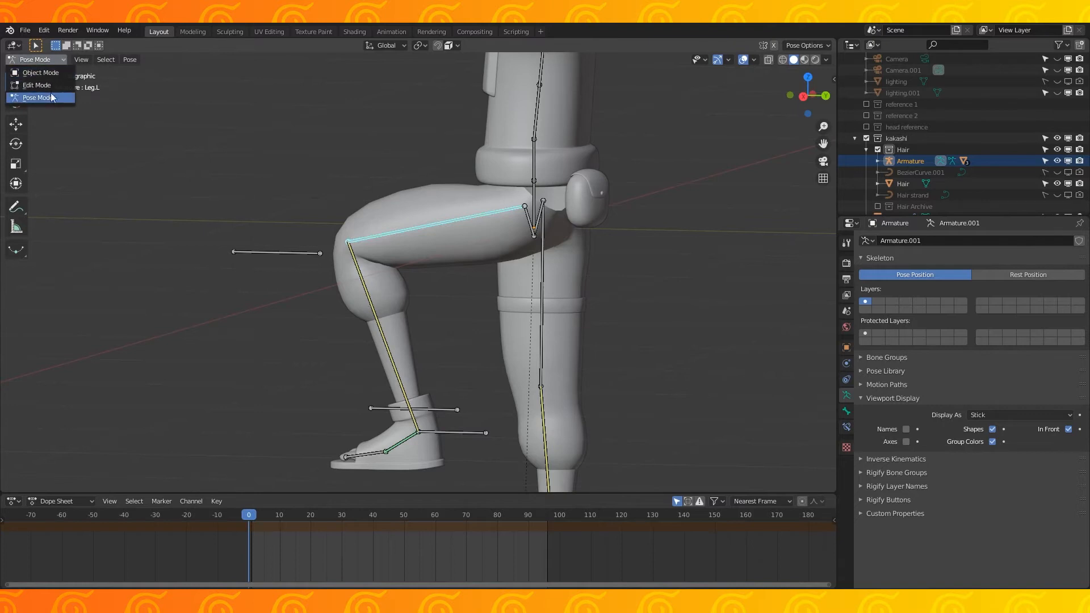
# Put the trousers in Weight Paint mode and show the Leg.L vertex group
pyautogui.click(41, 72)
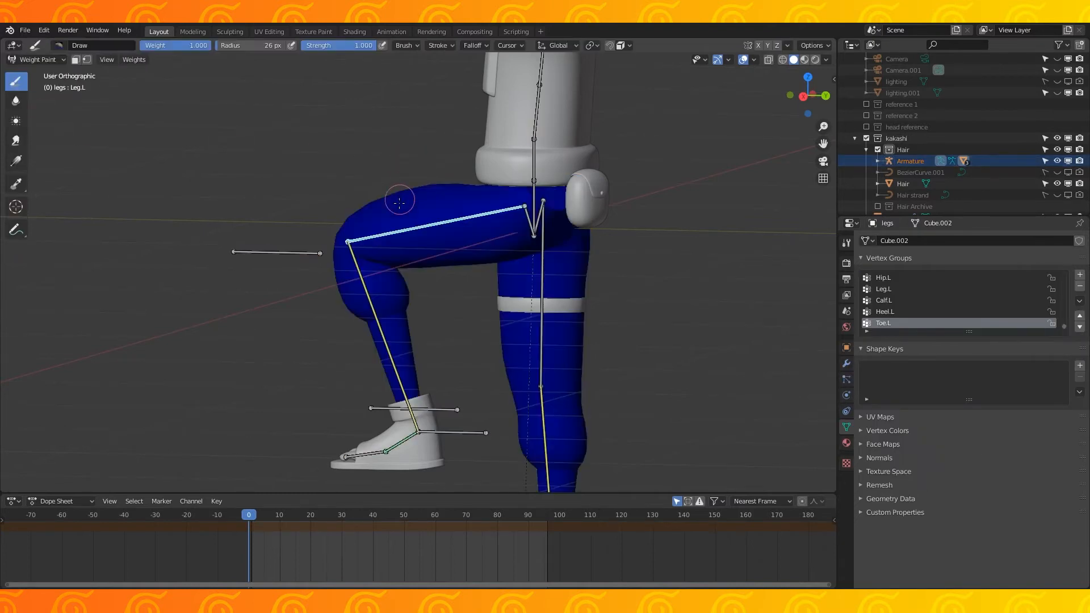
pyautogui.click(38, 59)
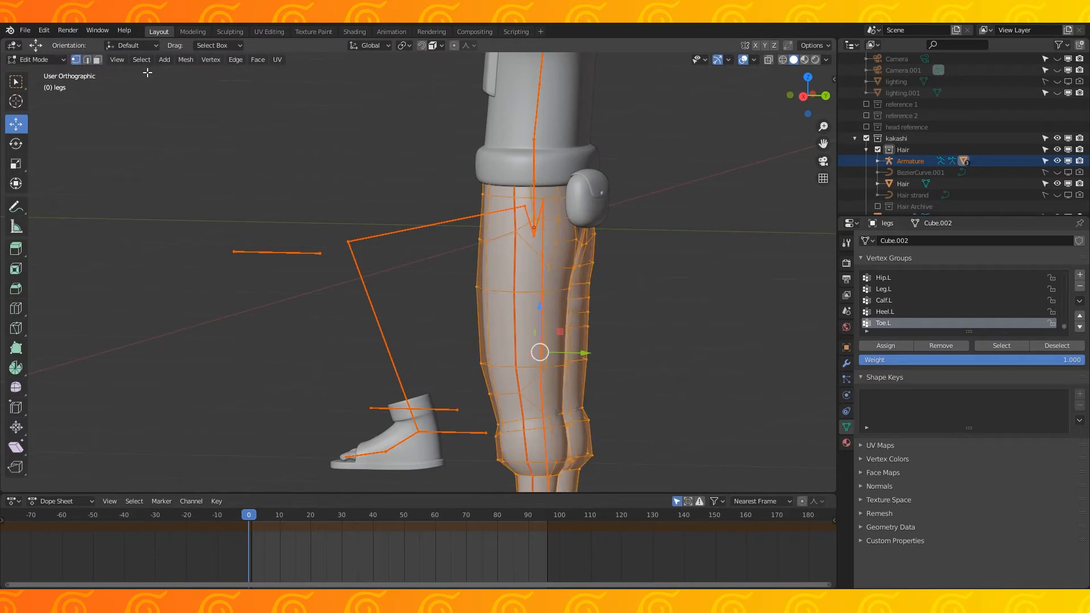
pyautogui.click(31, 59)
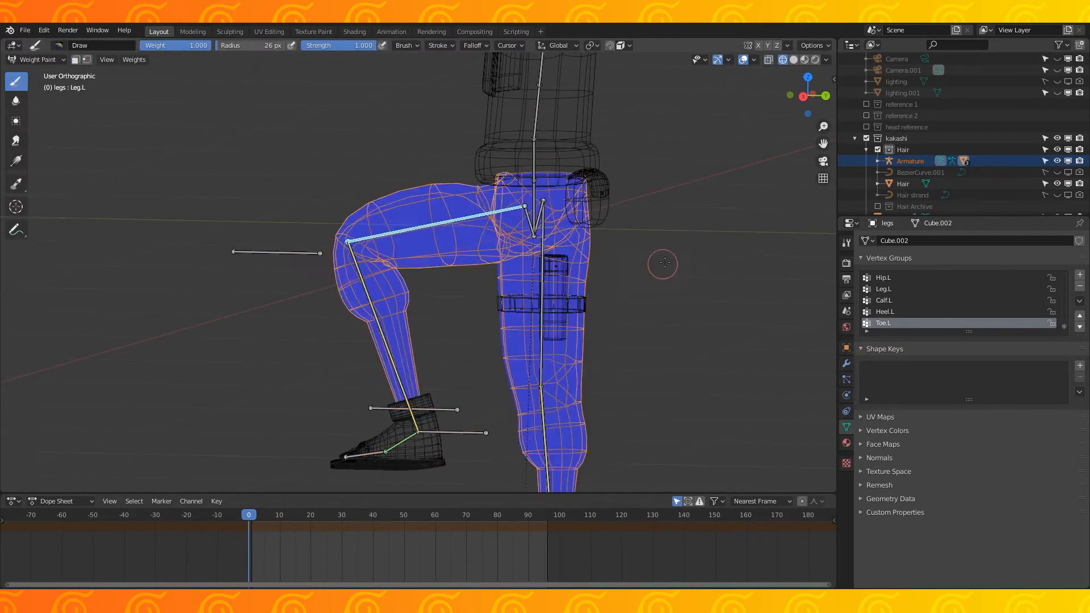
pyautogui.click(38, 46)
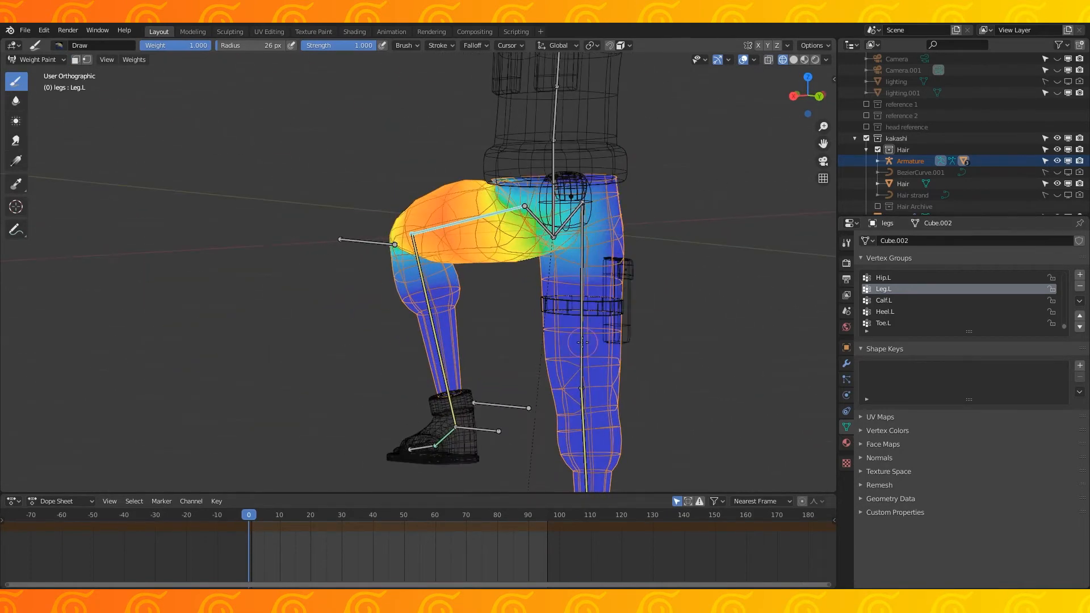
# Change the brush Blend mode in the Tool settings, then paint the left thigh
pyautogui.click(885, 289)
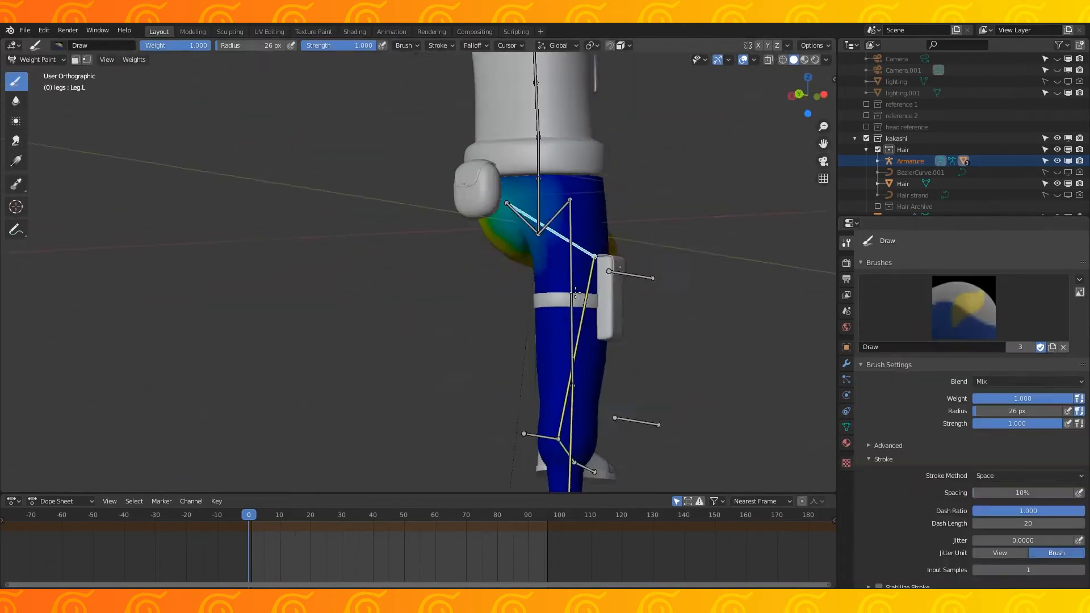
pyautogui.click(1025, 381)
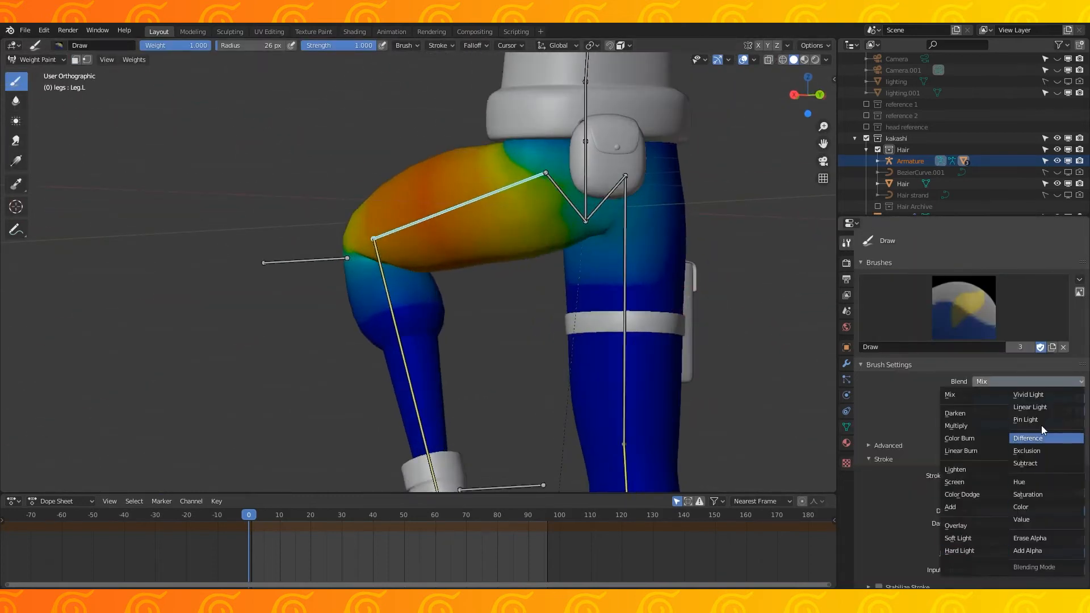
pyautogui.click(1025, 463)
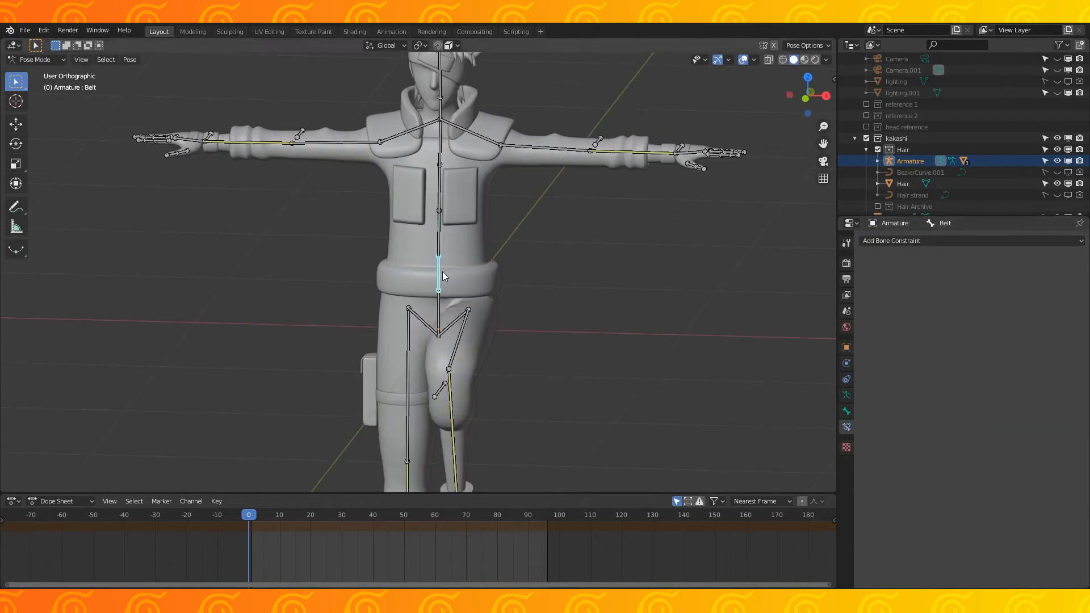
# Give the Belt bone a Child Of constraint to Spine and set its inverse
pyautogui.click(440, 233)
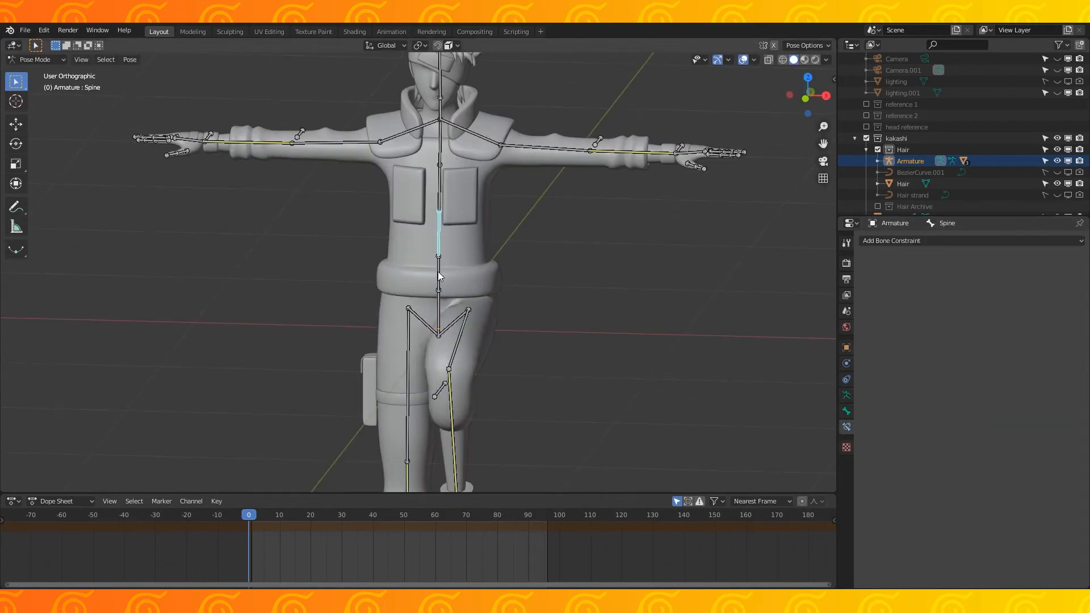
pyautogui.click(890, 241)
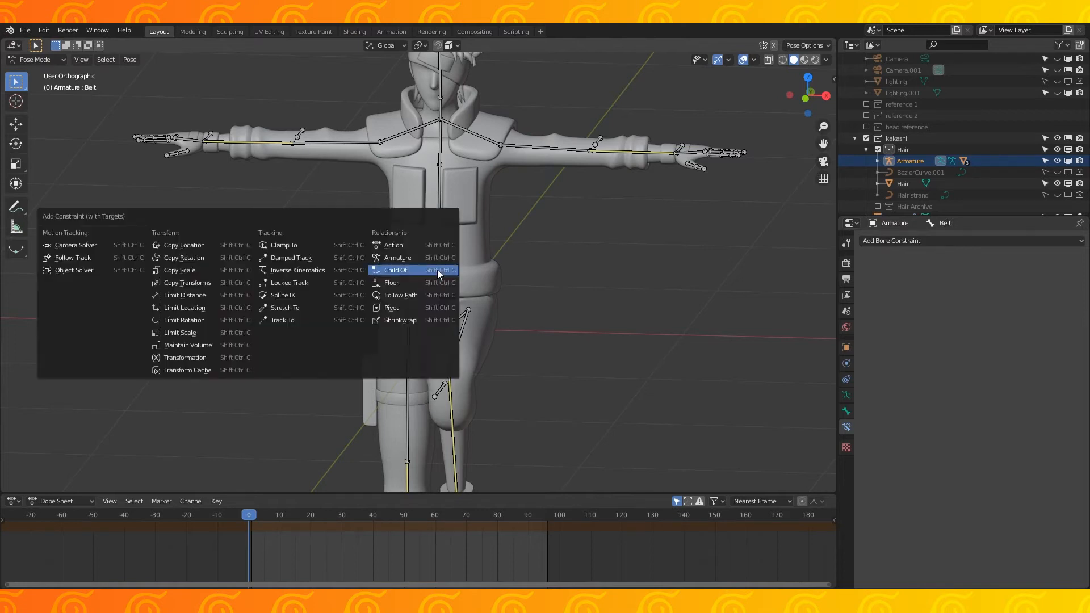
pyautogui.click(396, 270)
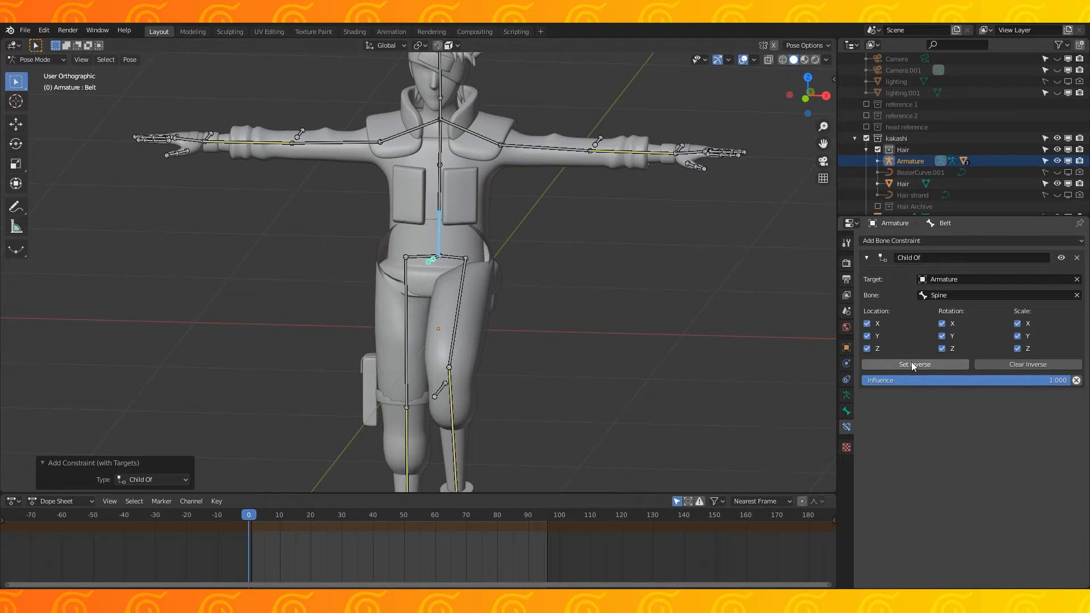
pyautogui.click(914, 365)
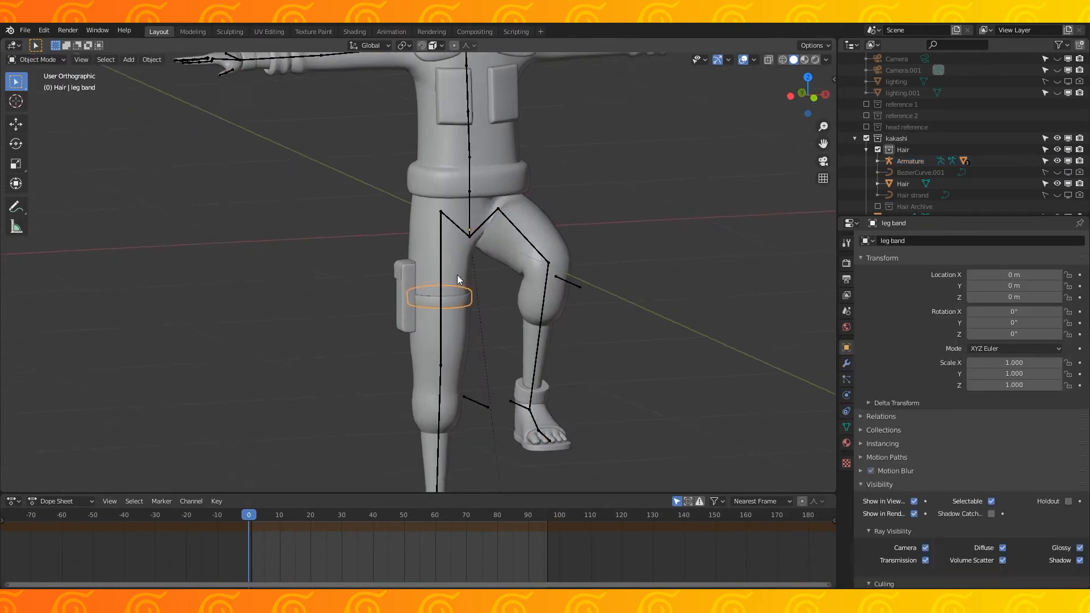
# Delete the knife pouch's stray vertex groups and assign the butt pack vertices to Belt
pyautogui.click(402, 292)
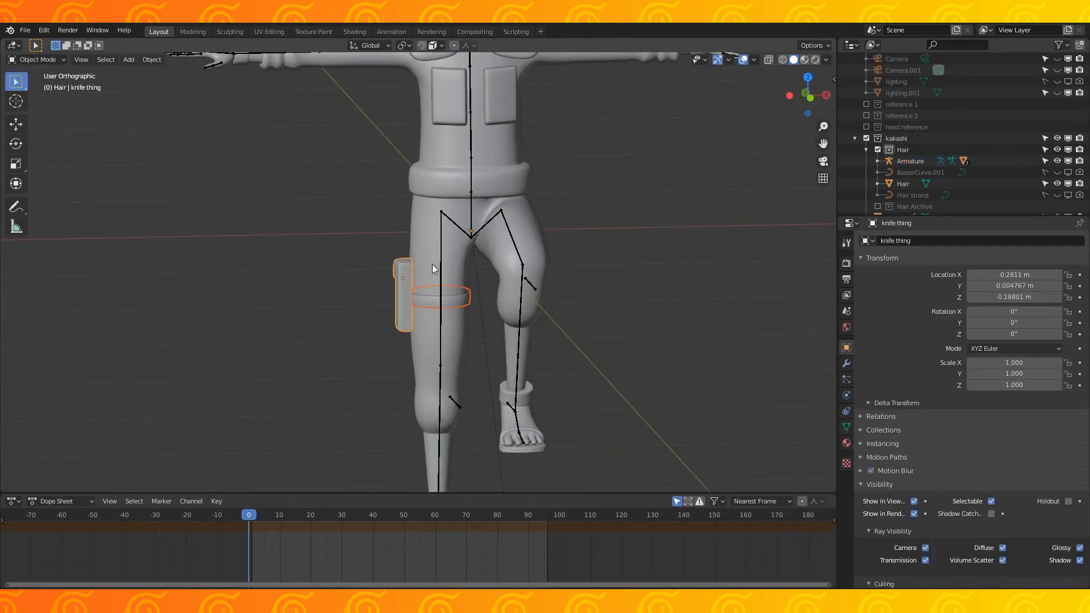
pyautogui.click(910, 160)
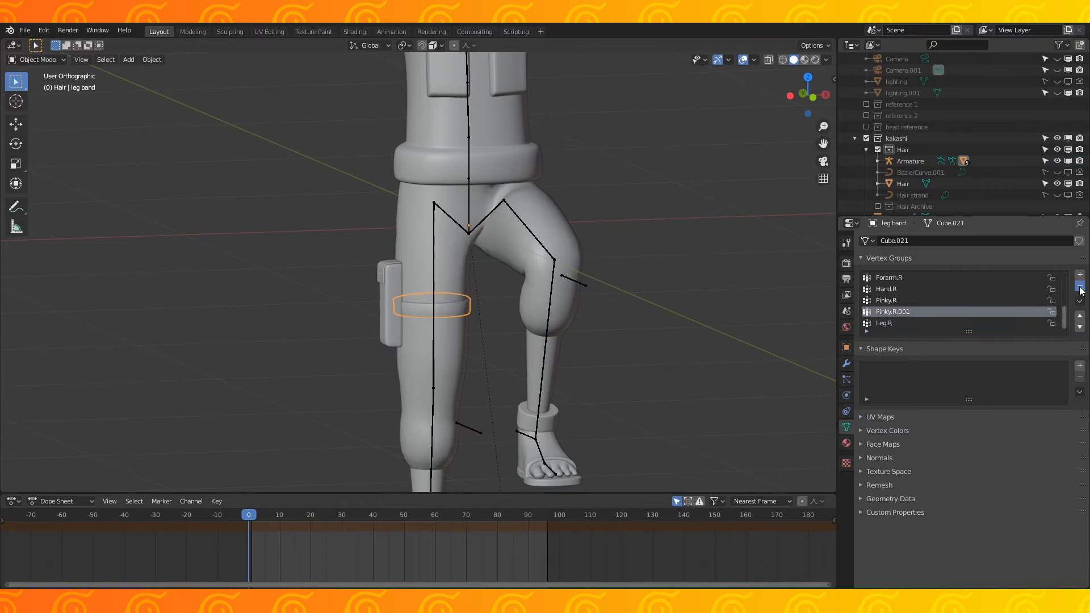
pyautogui.click(390, 304)
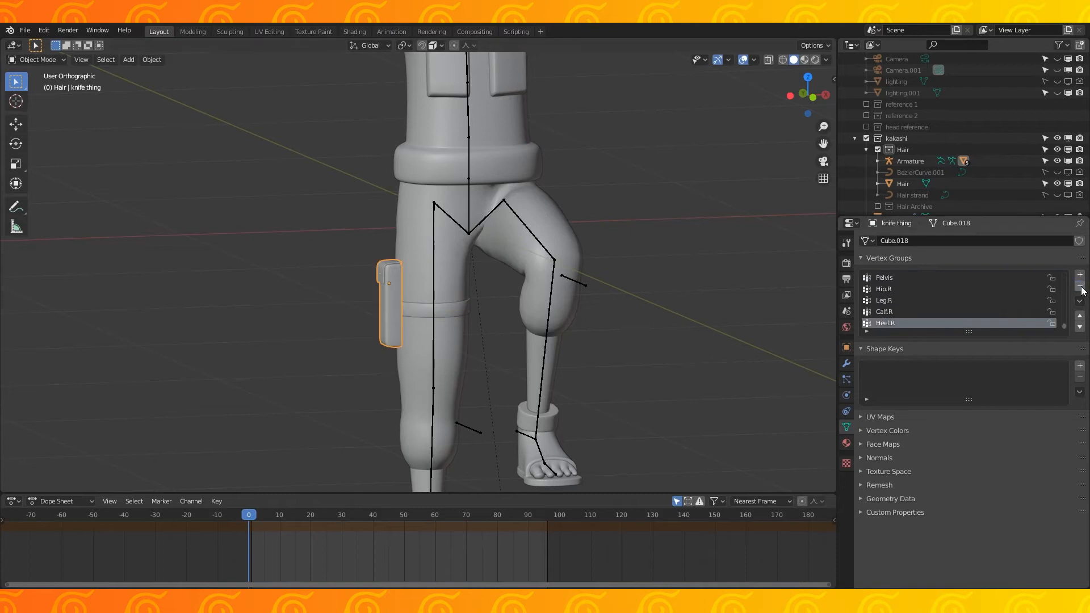
pyautogui.click(37, 59)
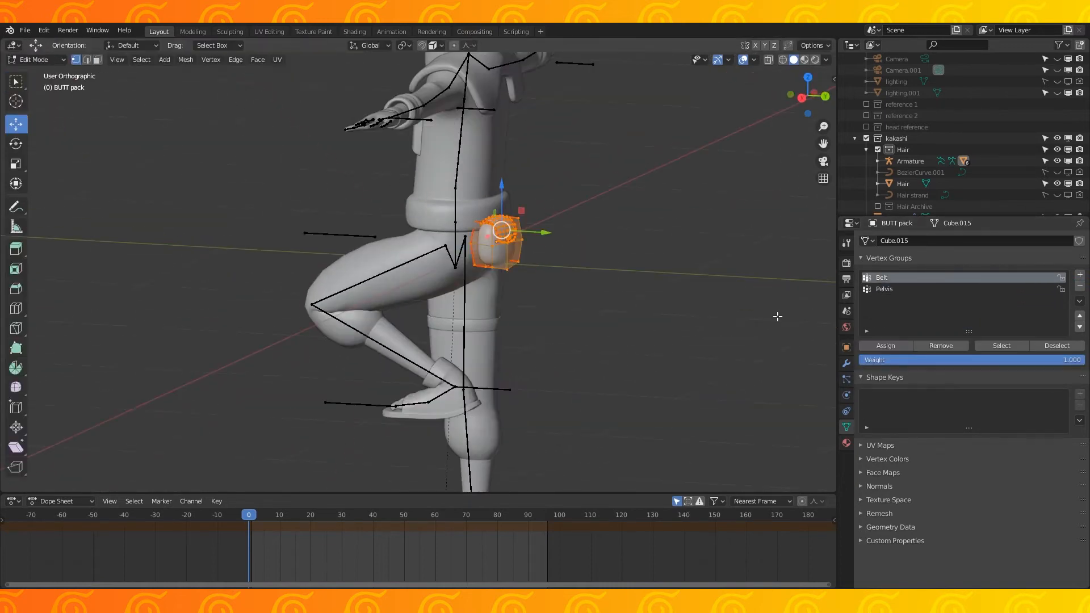
pyautogui.click(909, 160)
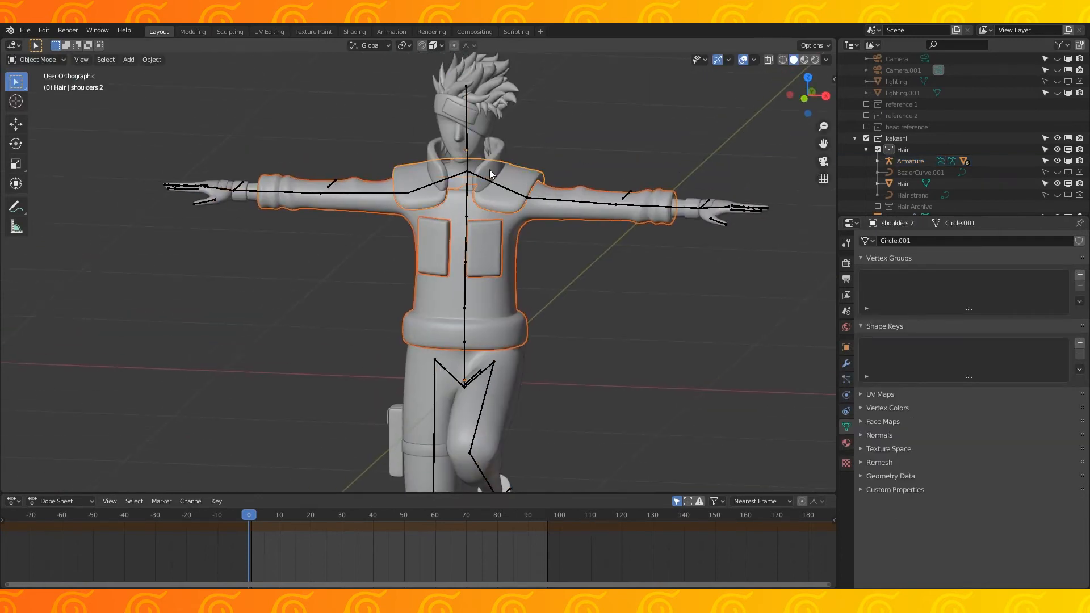
# Select the chest jacket and switch it to Weight Paint mode
pyautogui.click(909, 161)
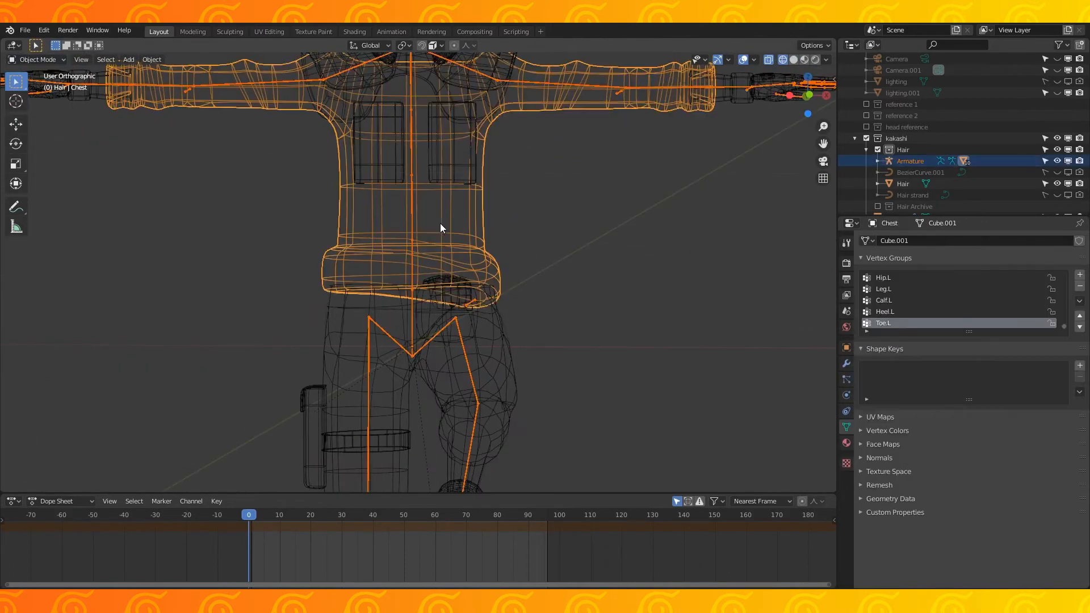
pyautogui.click(38, 59)
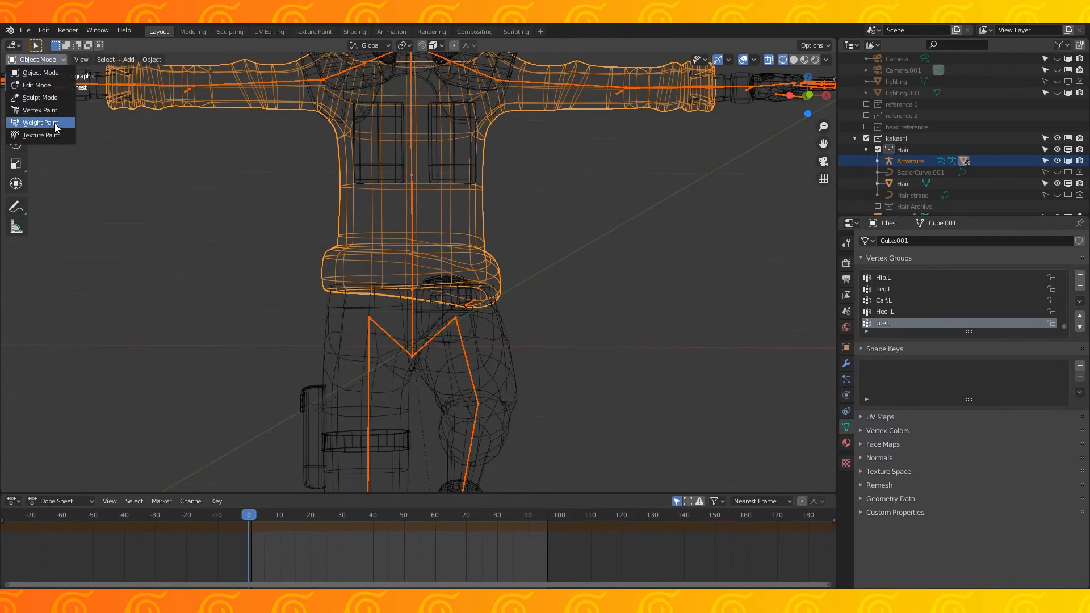
pyautogui.click(40, 123)
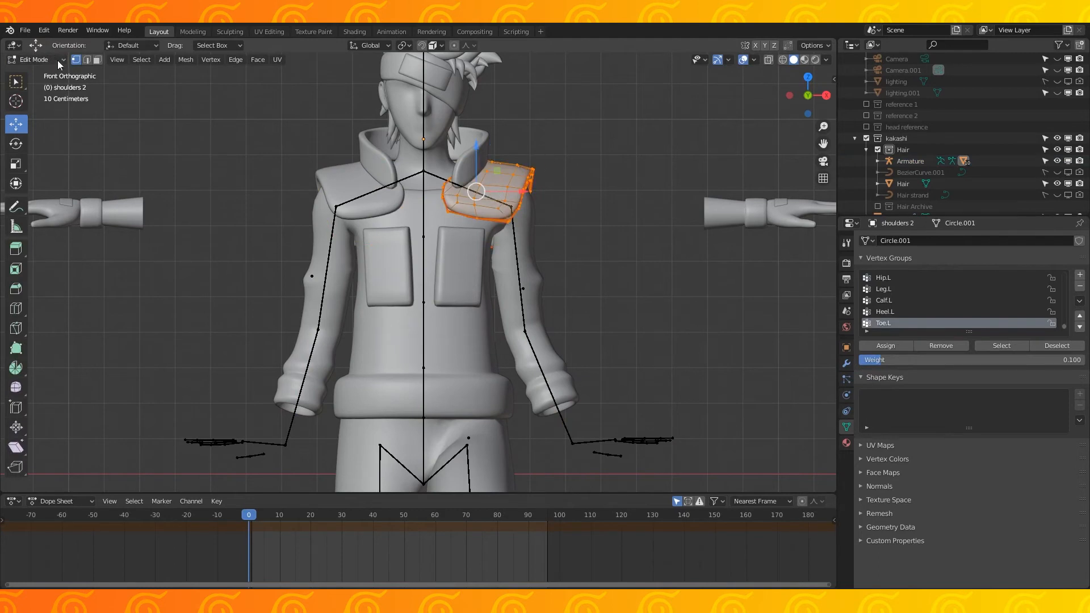
# Assign shoulder-pad vertices at low weight, chest vertices to Spine, and subtract stray chest weight
pyautogui.click(33, 59)
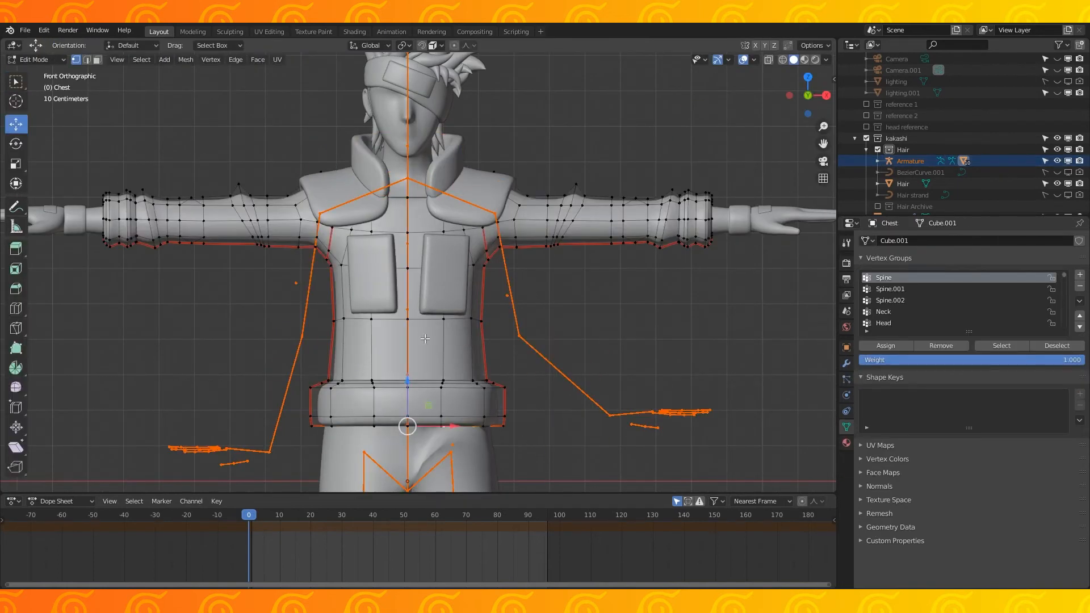
pyautogui.click(33, 59)
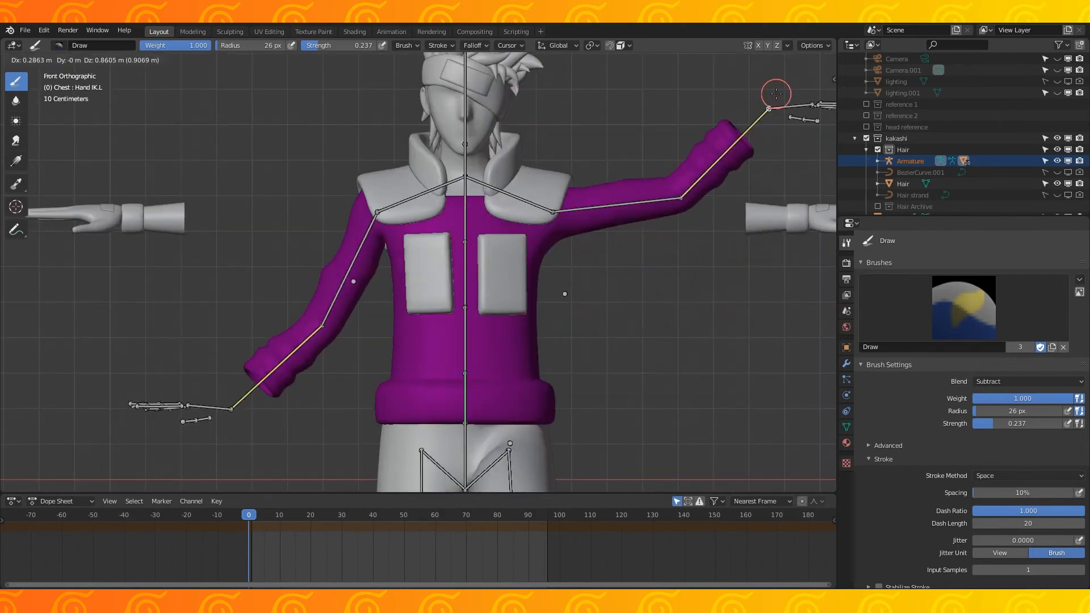
pyautogui.click(33, 59)
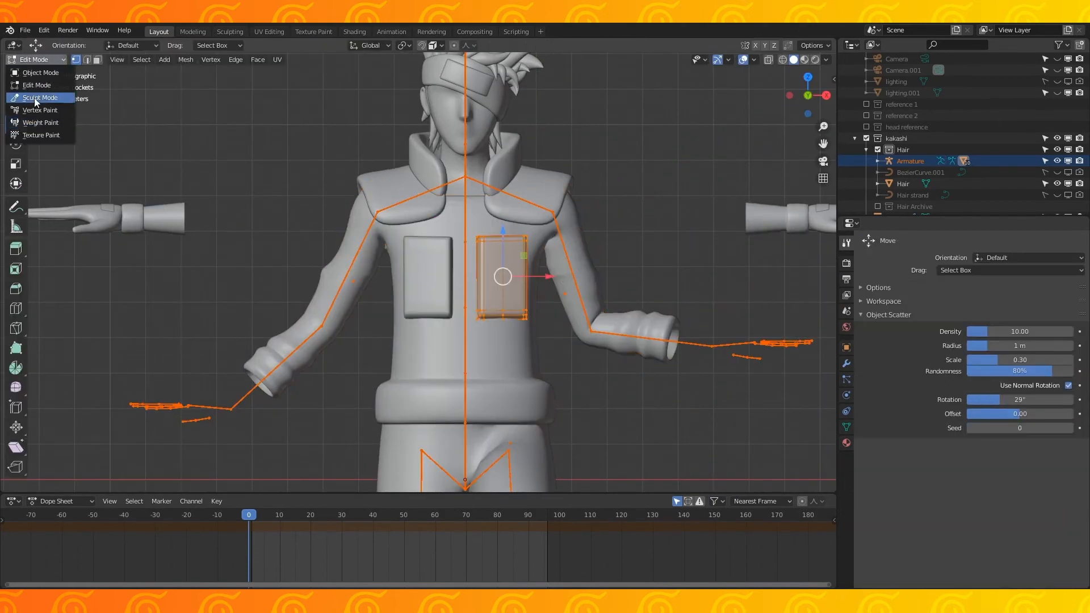
pyautogui.click(40, 122)
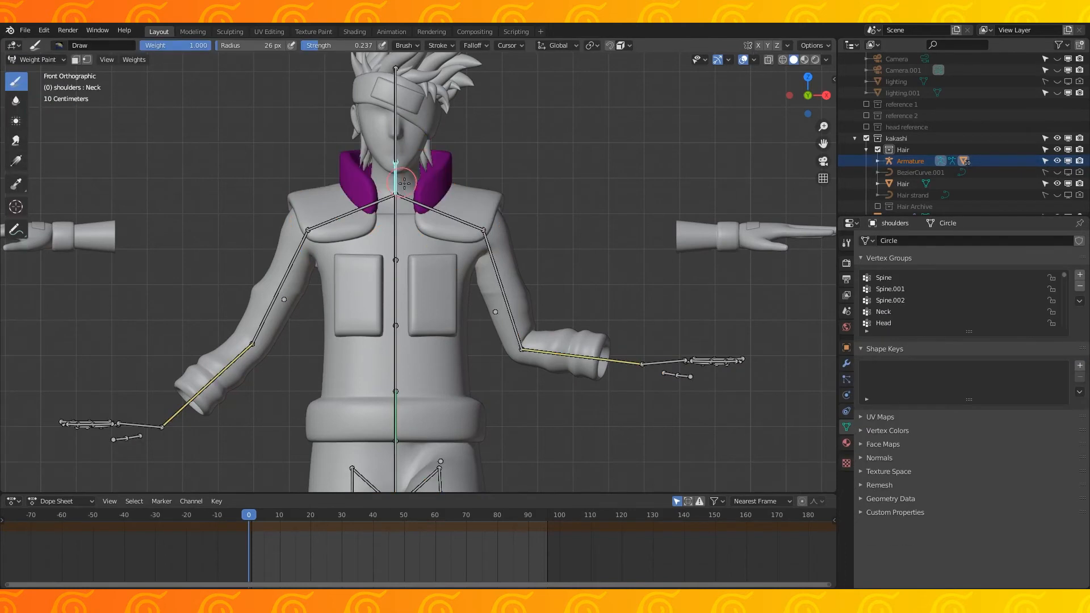
# Select the Neck group, assign the collar vertices at weight 1.0, and return to Weight Paint
pyautogui.click(883, 312)
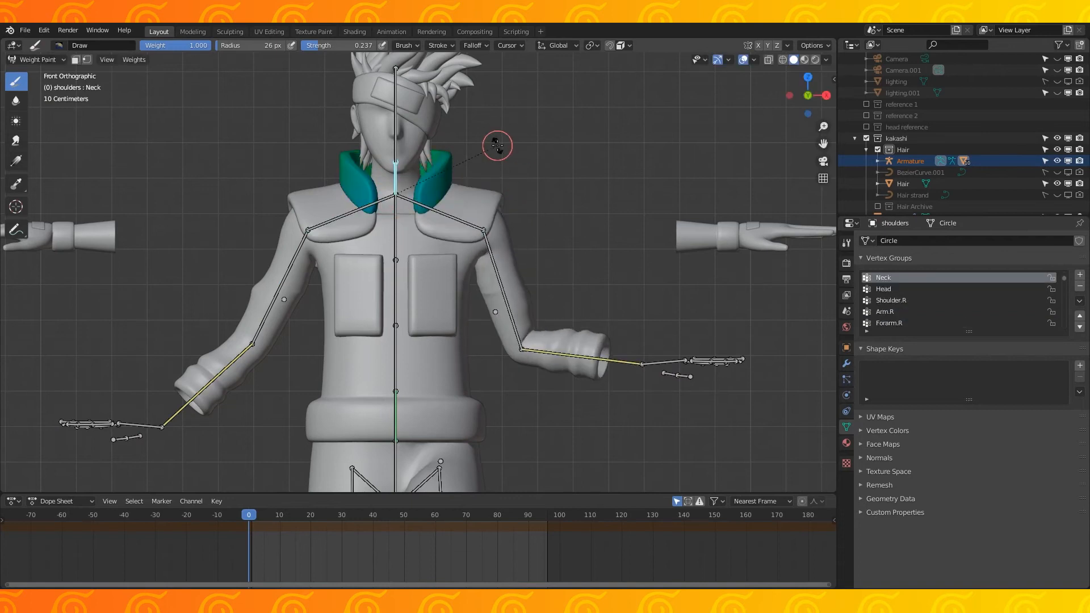
pyautogui.click(38, 59)
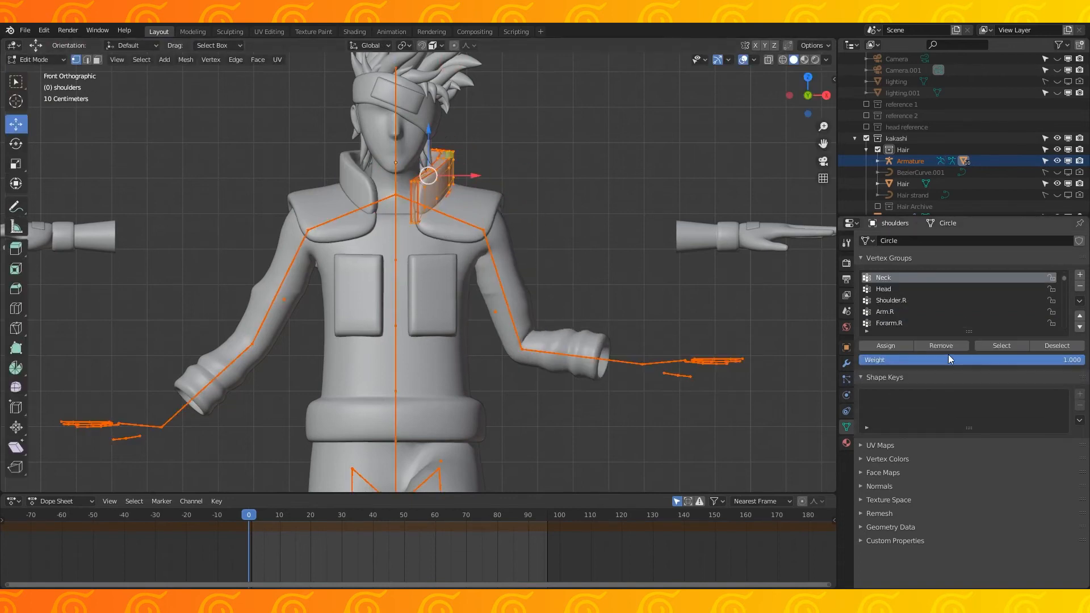
pyautogui.click(31, 59)
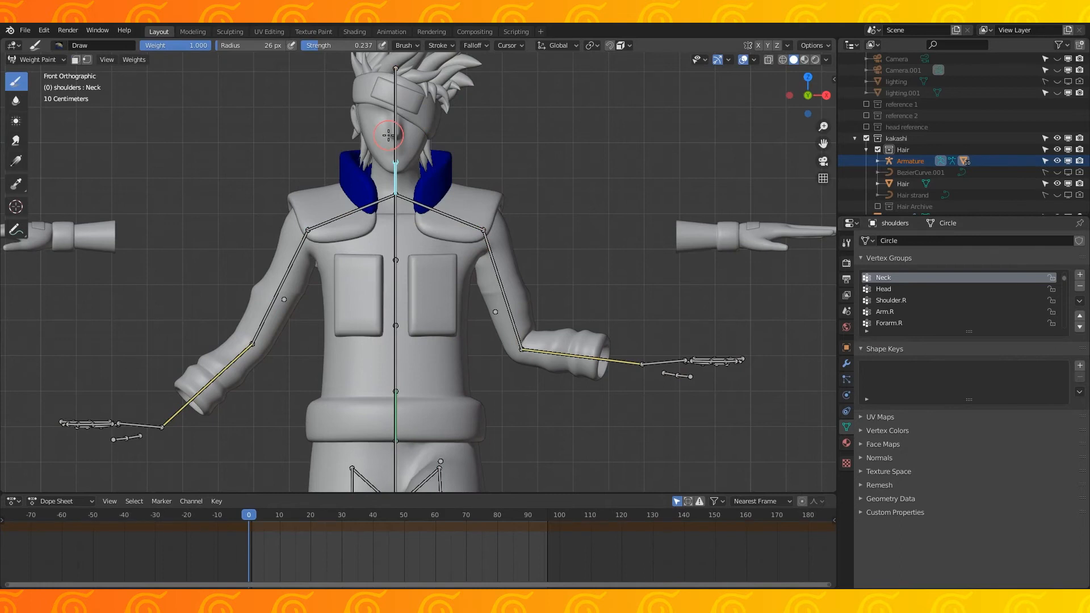
pyautogui.click(37, 59)
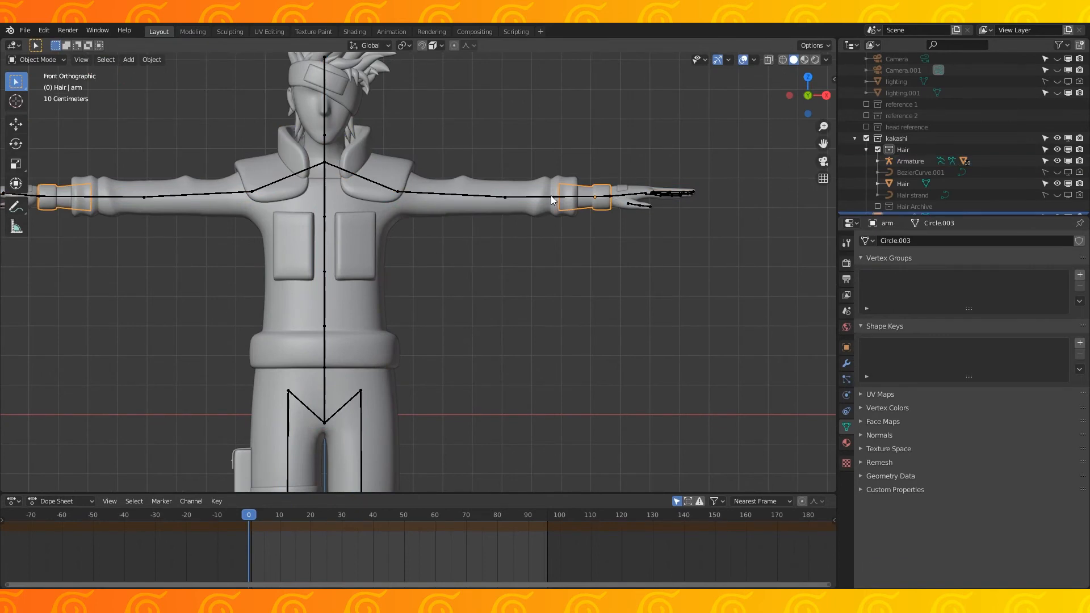
# Subdivide both wristbands, then shift the selected hands.001 vertices slightly along X
pyautogui.click(911, 161)
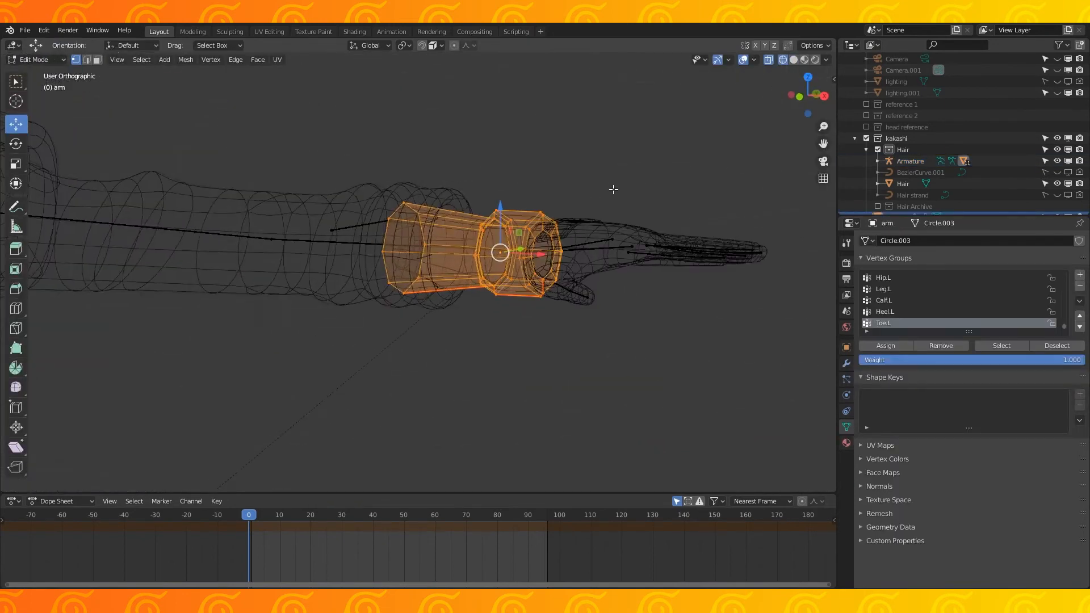
pyautogui.write('Subdivide')
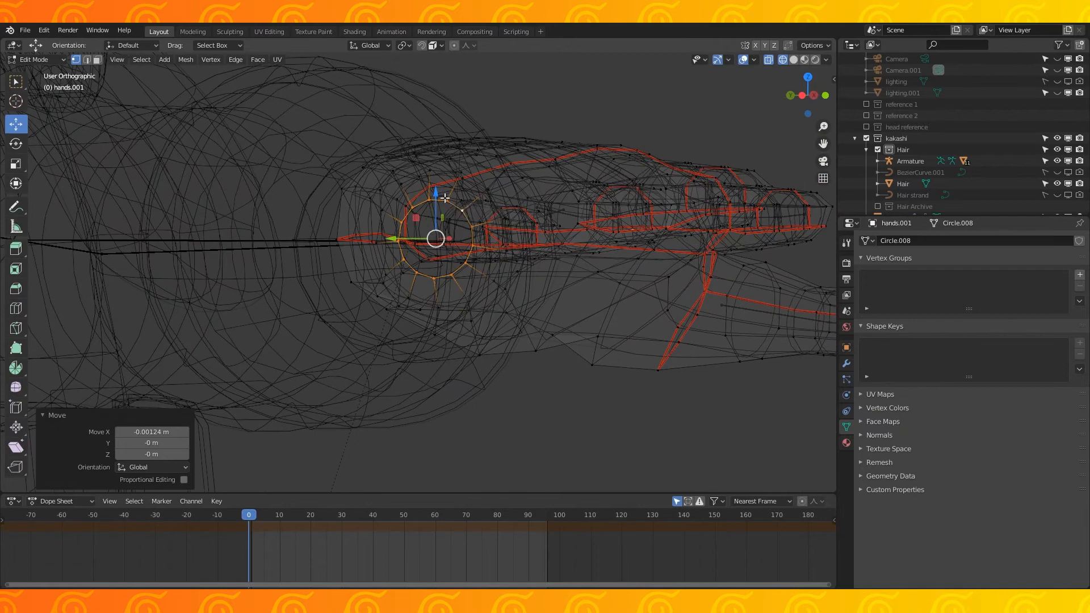
pyautogui.click(909, 160)
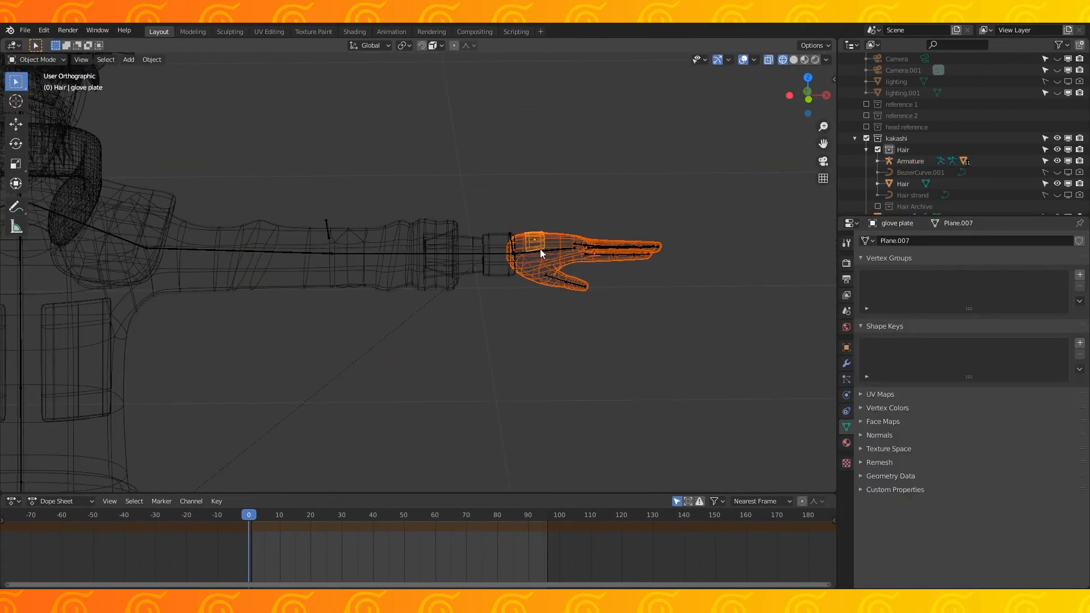
# Parent the glove plate to the Armature with automatic weights and inspect its finger groups
pyautogui.click(37, 59)
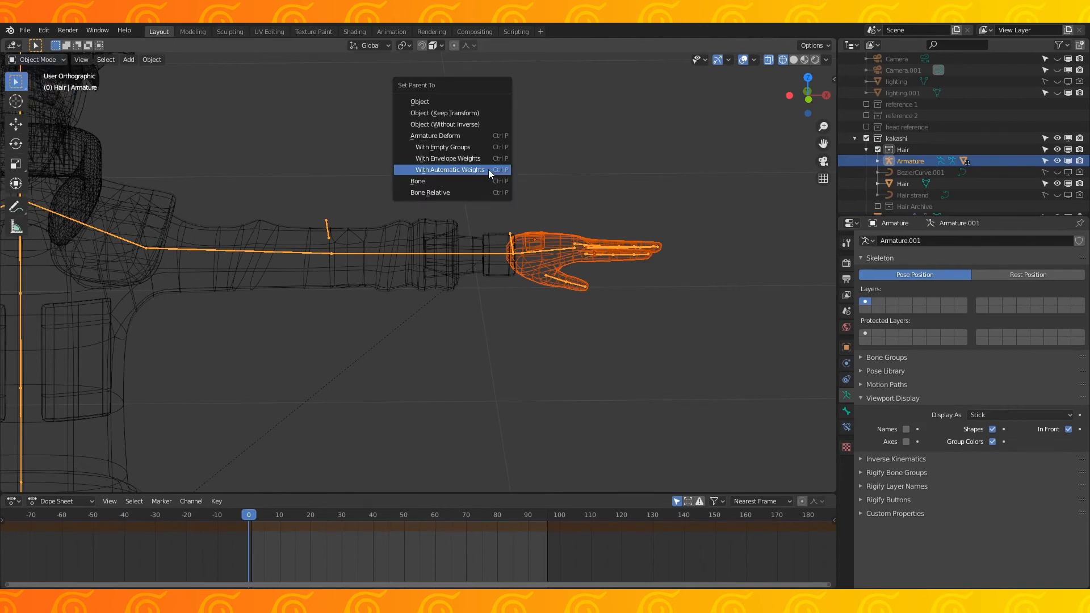
pyautogui.click(450, 170)
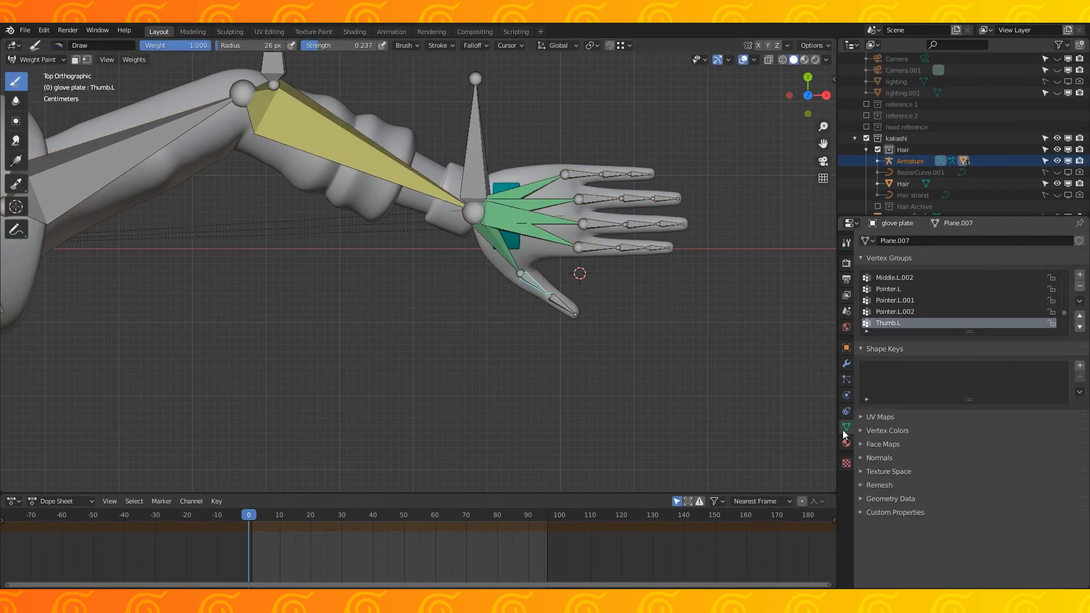
pyautogui.click(38, 59)
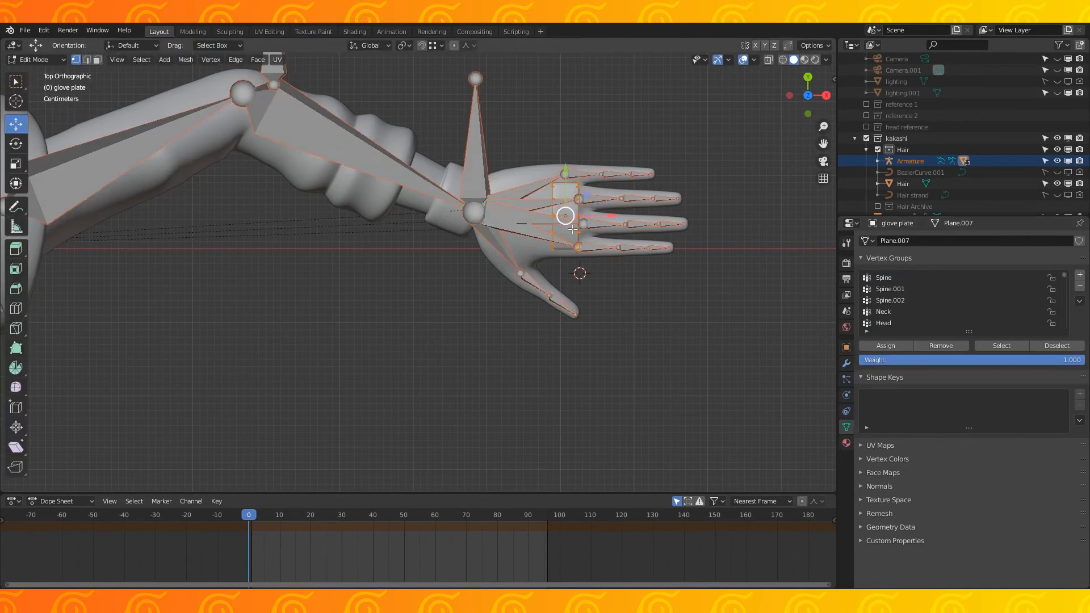
pyautogui.click(32, 59)
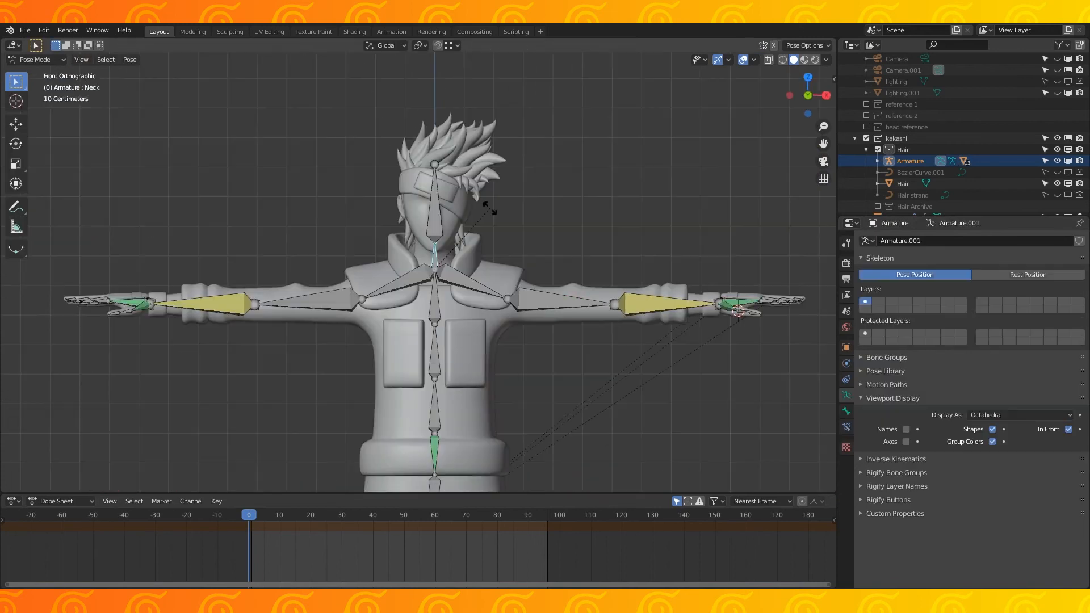
# Rotate the arm bones down in Pose Mode and change the bones' Display As setting
pyautogui.click(36, 59)
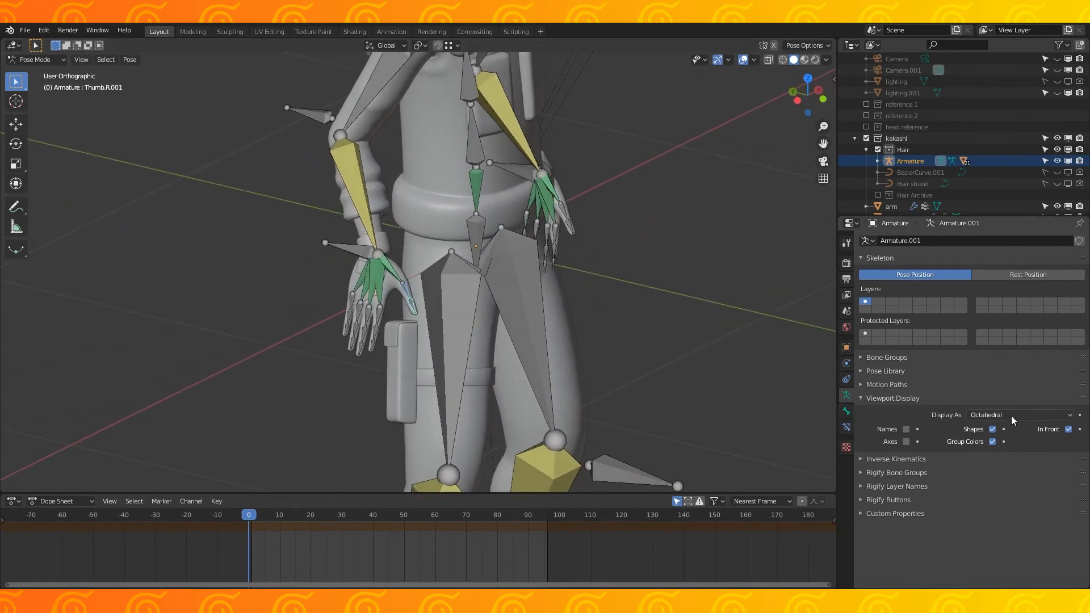
pyautogui.click(1018, 415)
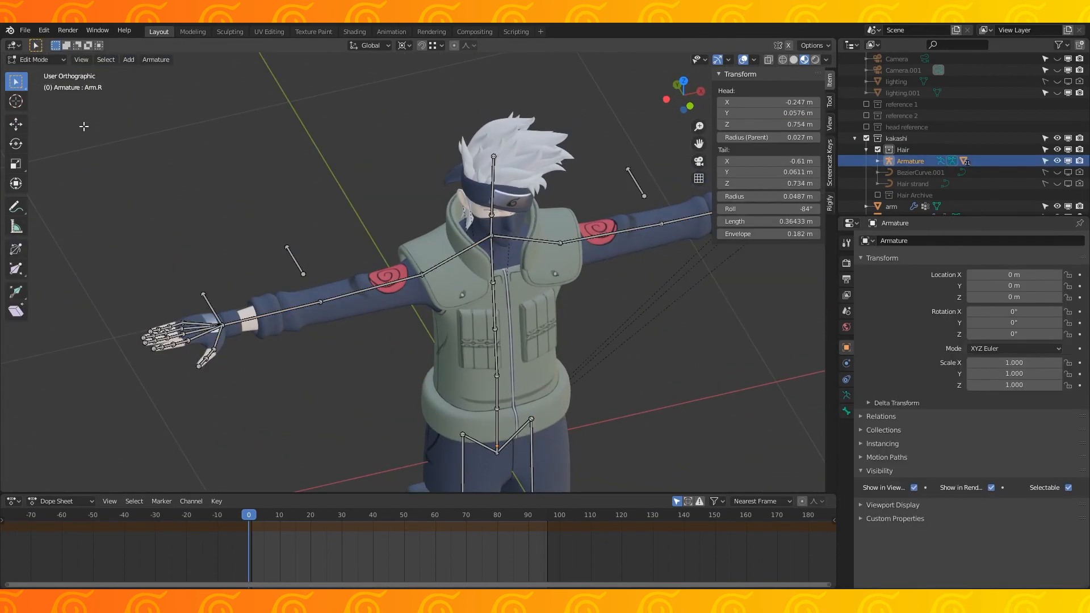
# Add Child Of constraints to Forarm.R and Forarm.L on Hand IK.R and Hand IK.L, influence 0
pyautogui.click(35, 59)
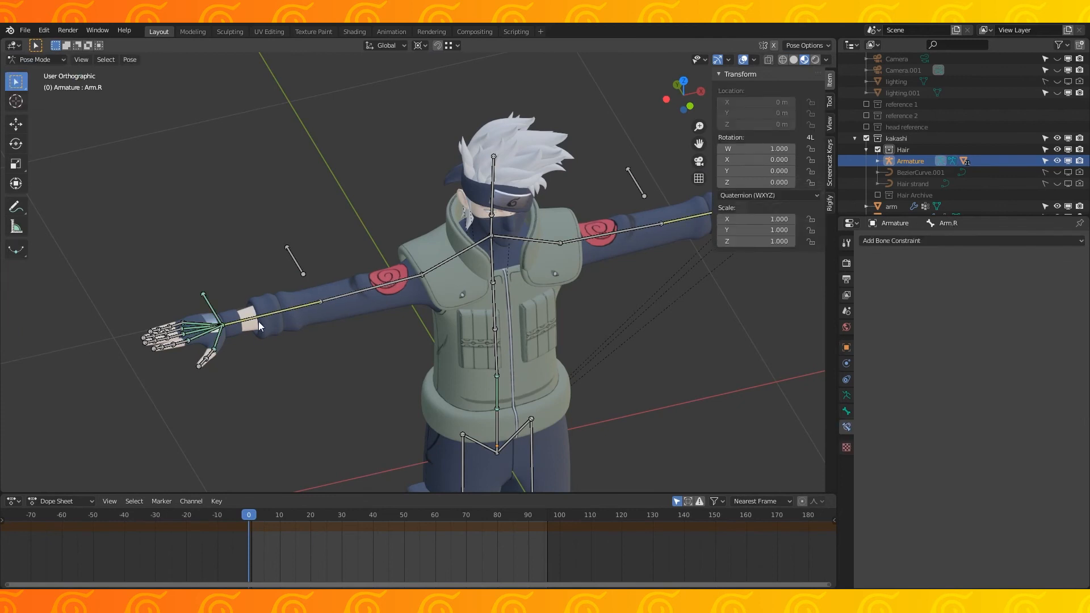
pyautogui.click(240, 312)
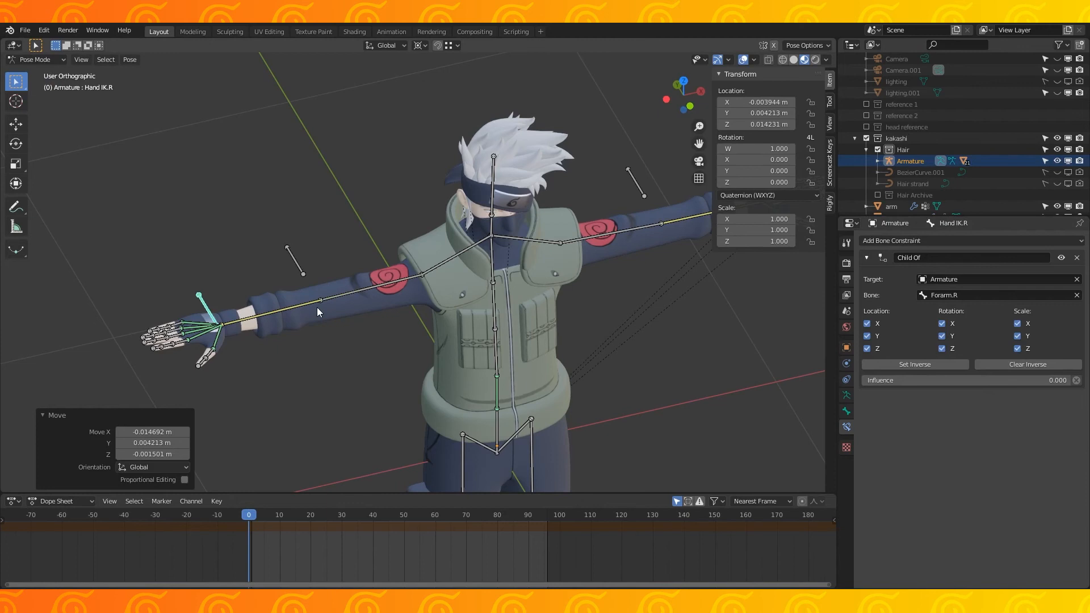
pyautogui.click(320, 303)
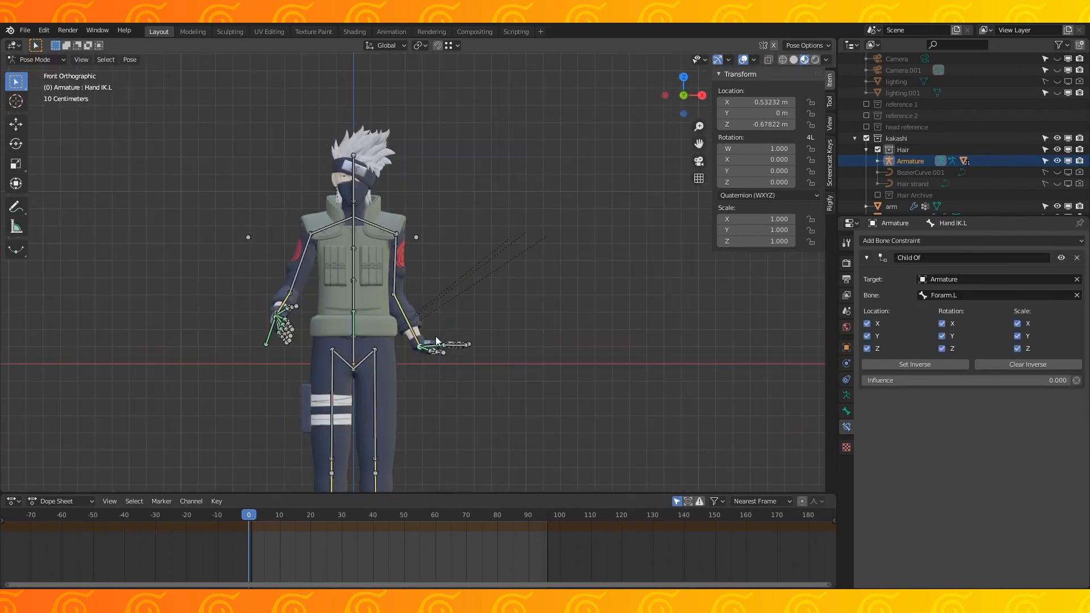
pyautogui.moveTo(417, 279); pyautogui.dragTo(522, 229)
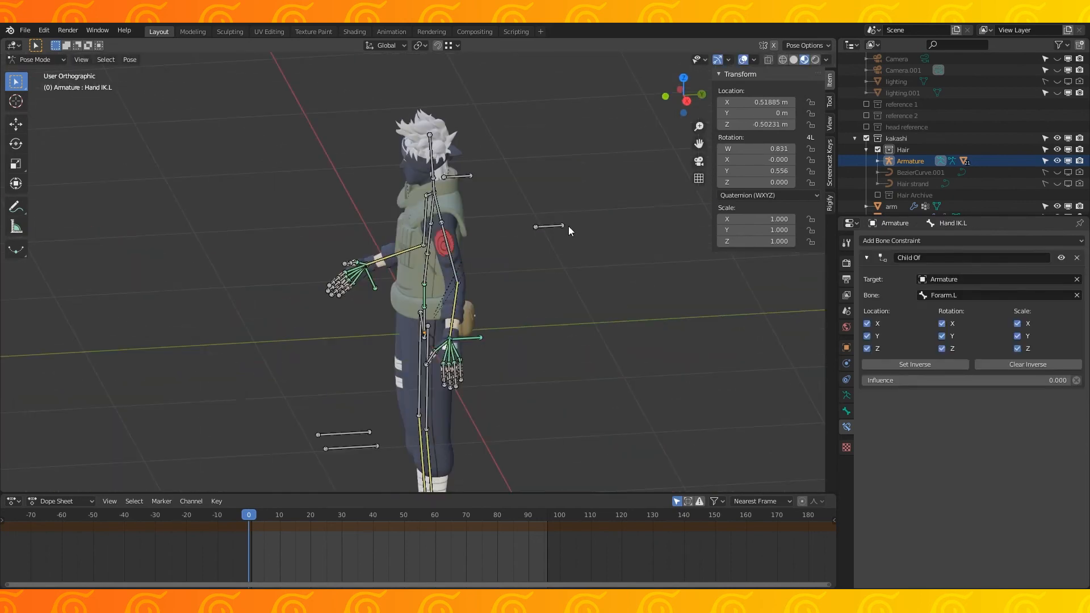